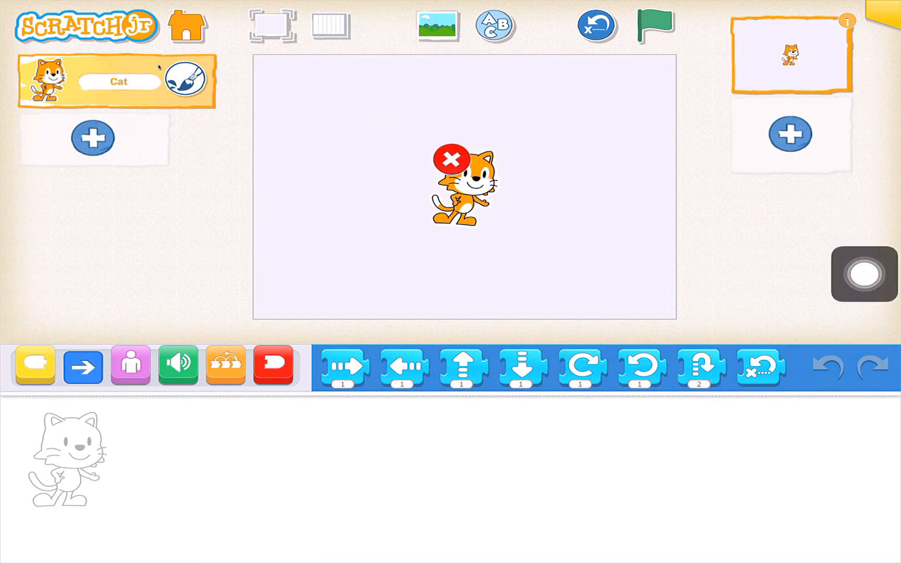
Delete the default Cat character and open the character library.
left_click(452, 159)
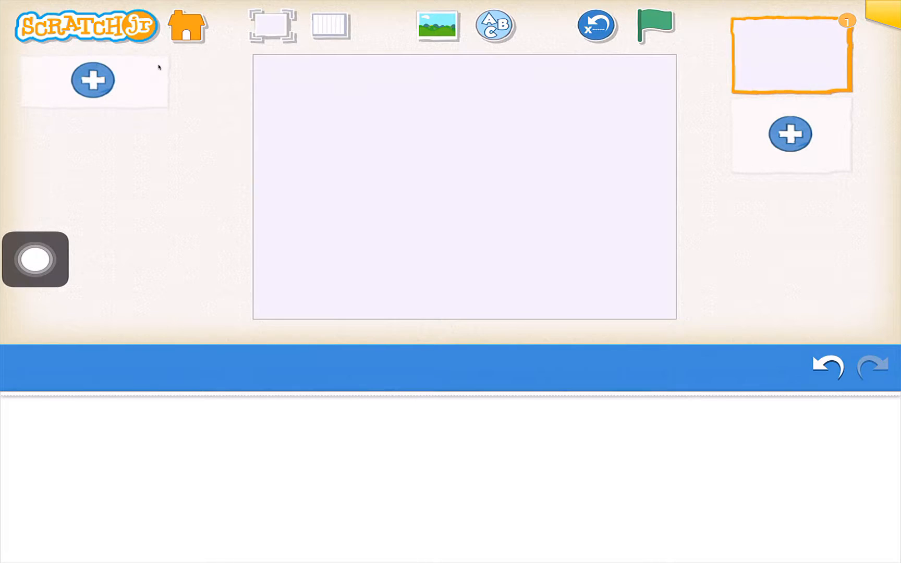
left_click(93, 79)
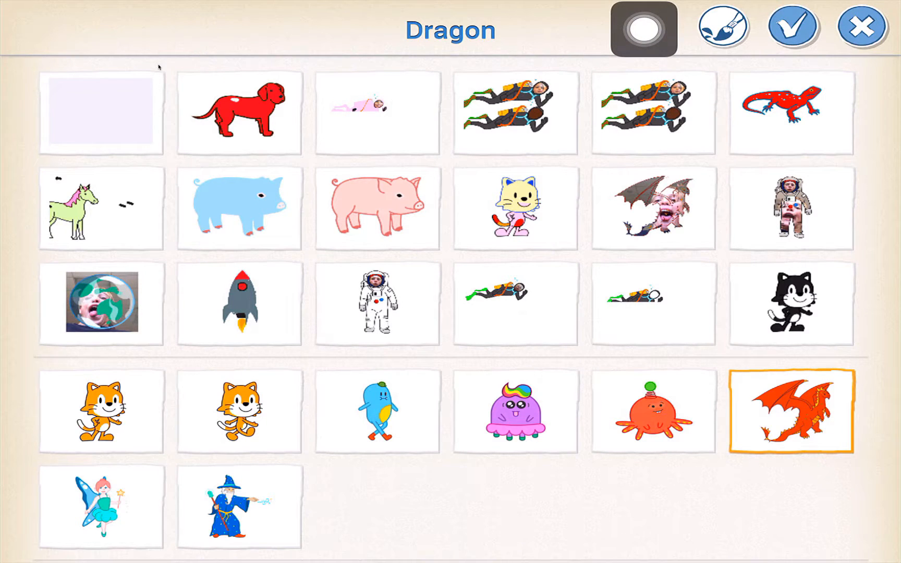
Open the Dragon in the paint editor and choose the scissors tool to cut its shapes.
left_click(790, 412)
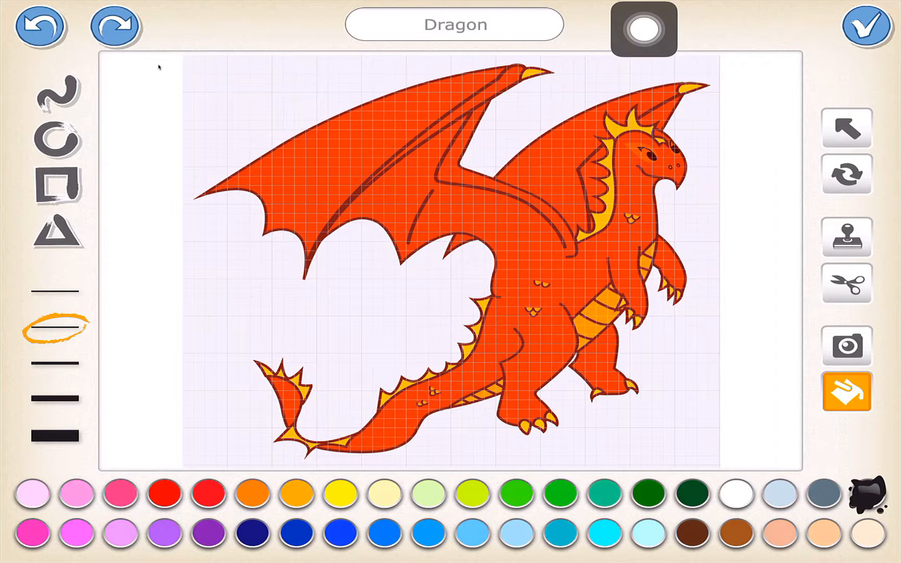
left_click(644, 28)
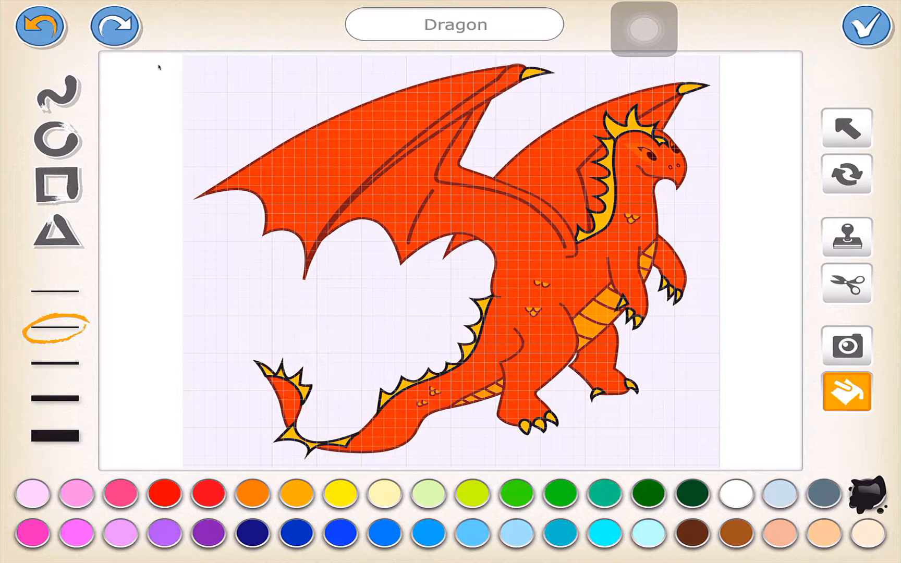
left_click(846, 237)
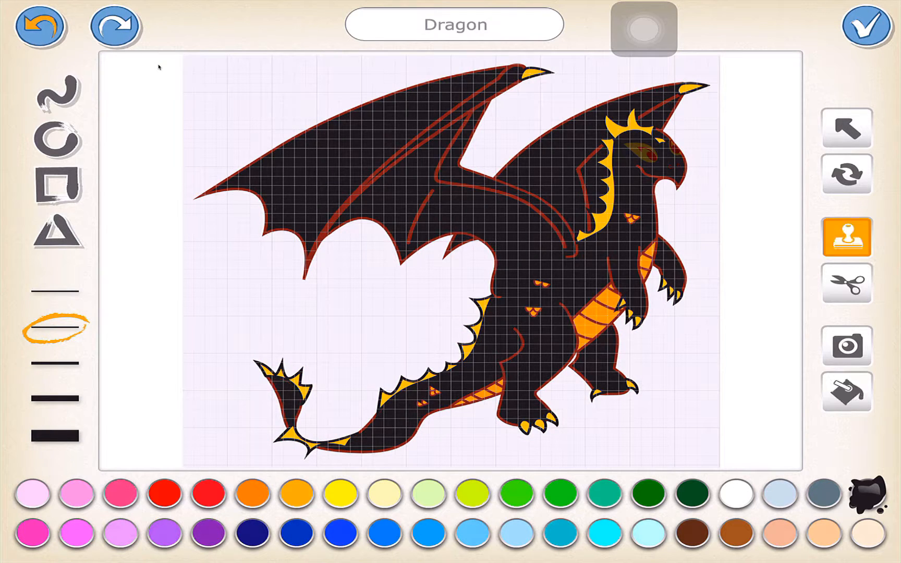
left_click(845, 282)
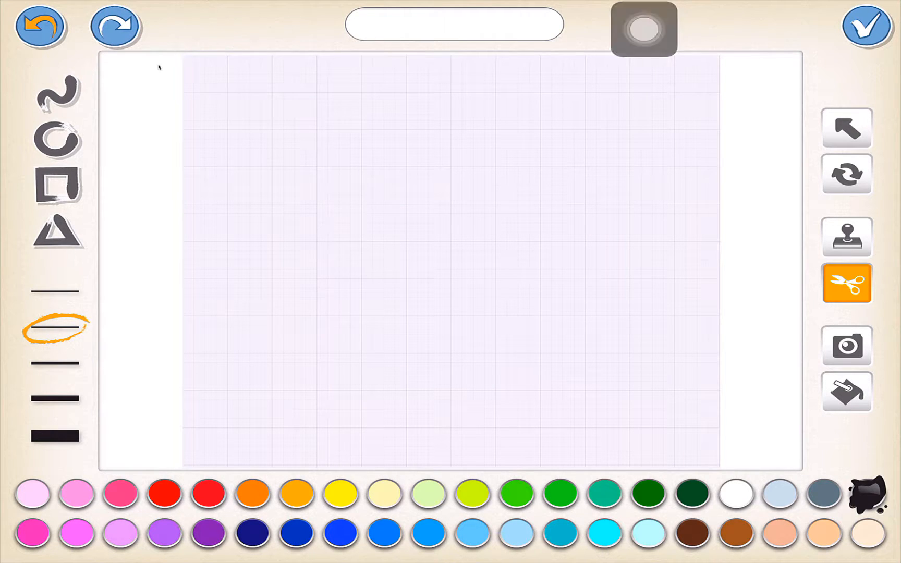
Choose the paintbrush, a thick line width and red, then draw a letter C.
left_click_drag(645, 29, 139, 148)
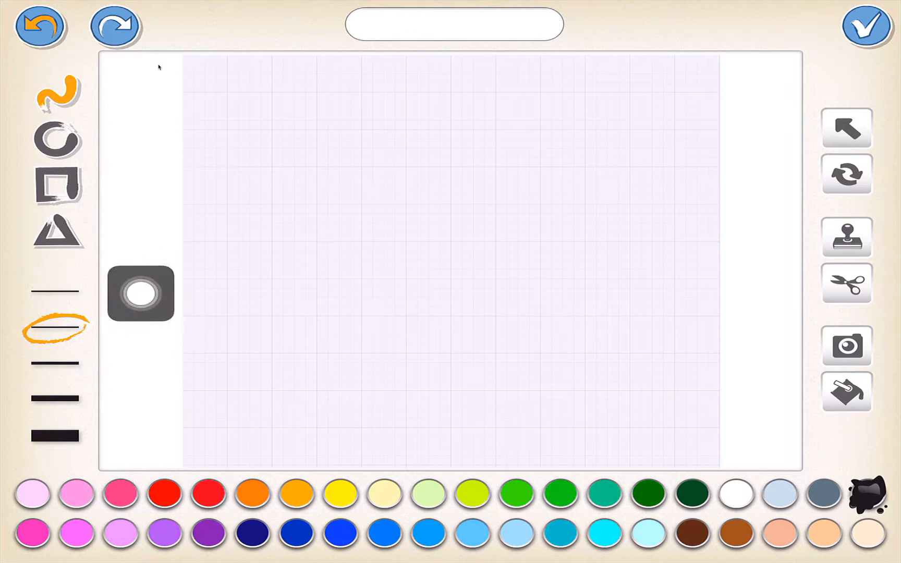
left_click_drag(141, 293, 730, 374)
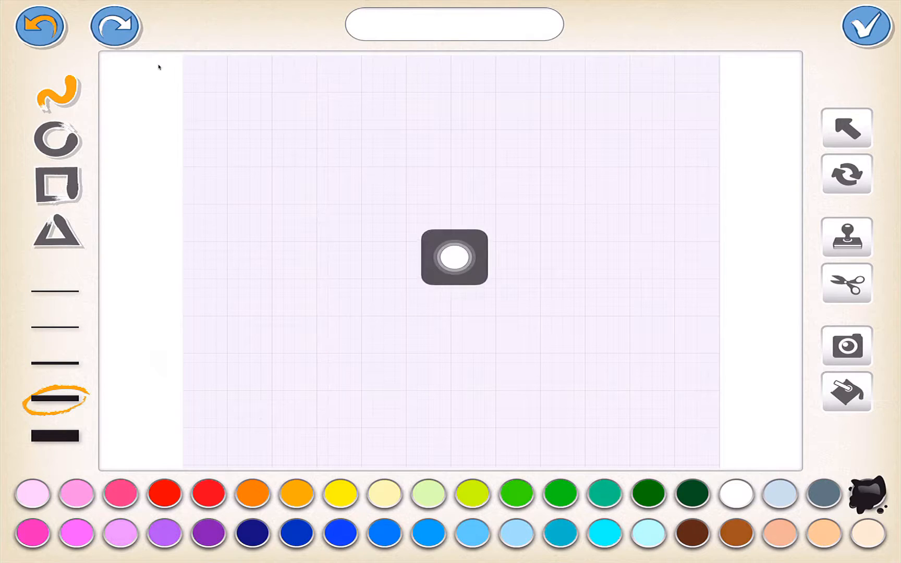
left_click_drag(455, 257, 117, 98)
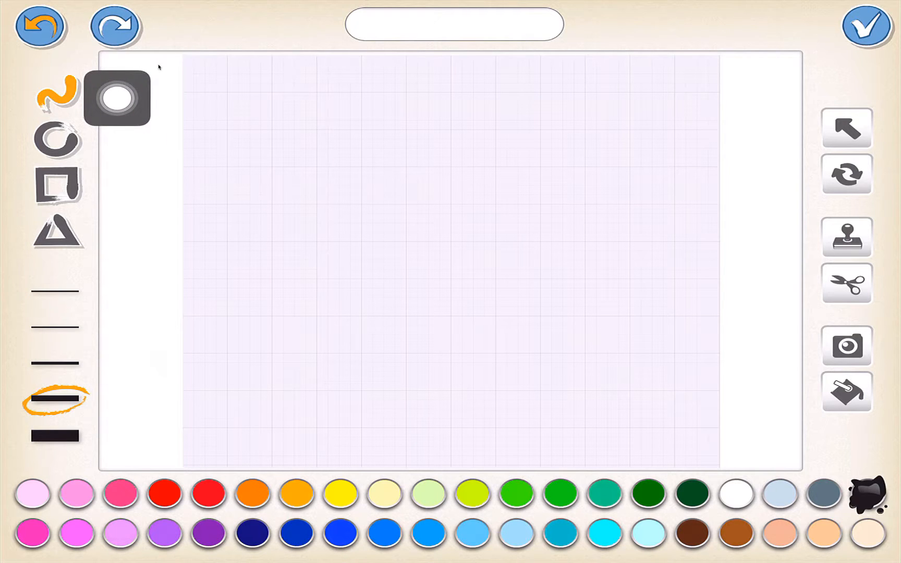
left_click_drag(118, 98, 175, 404)
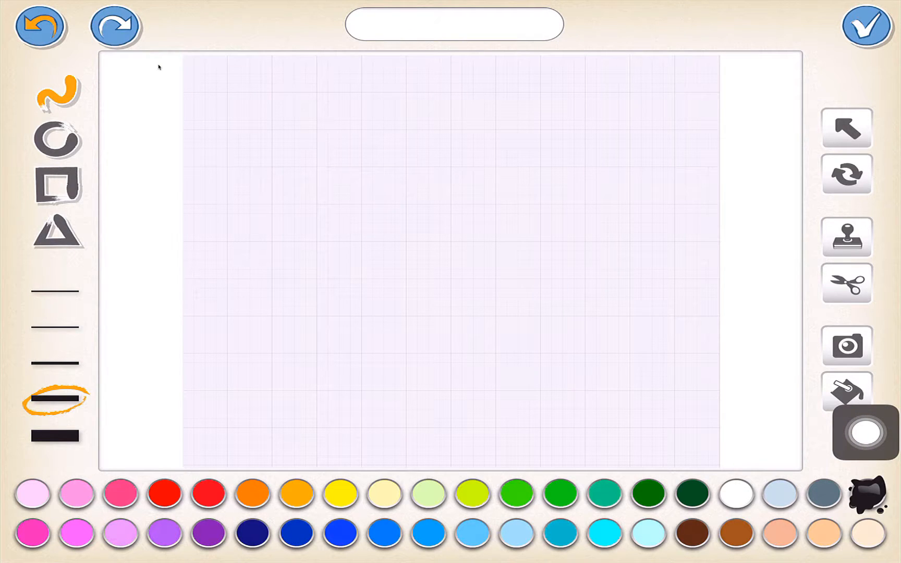
left_click(208, 494)
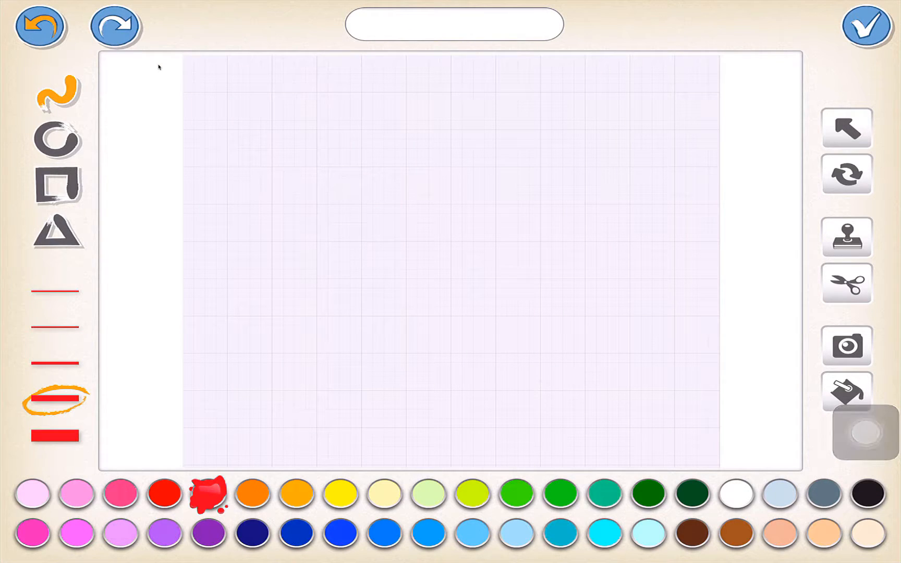
left_click(495, 215)
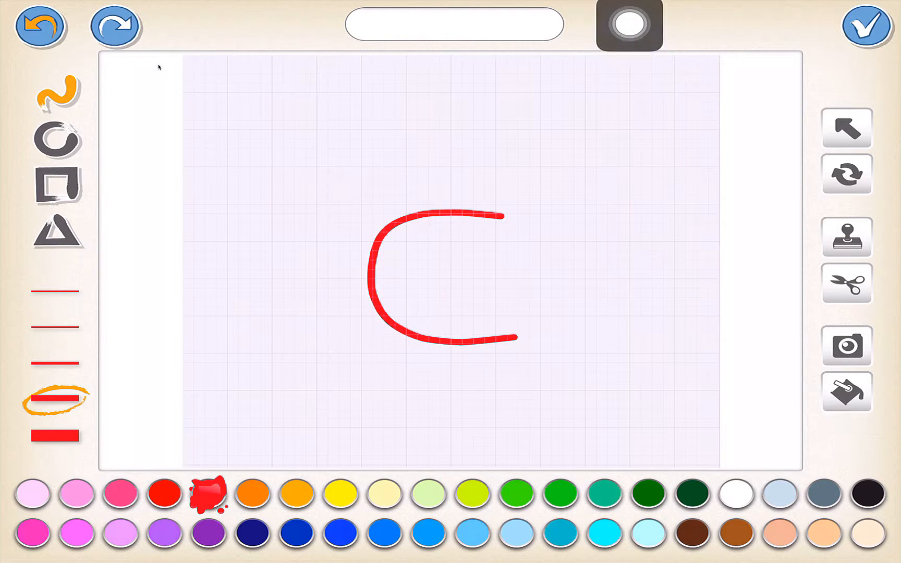
Name the new character 'c' and save it to the library.
left_click(454, 24)
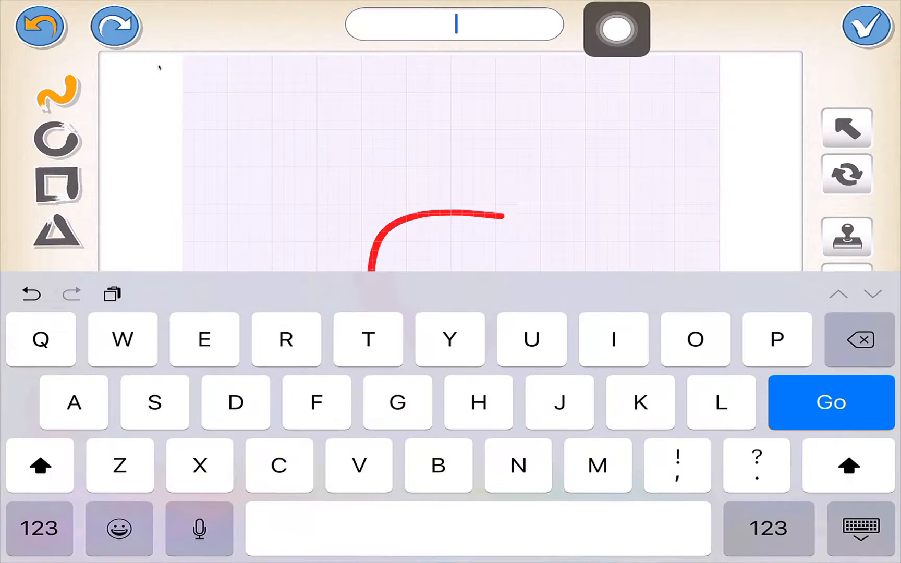
type("q")
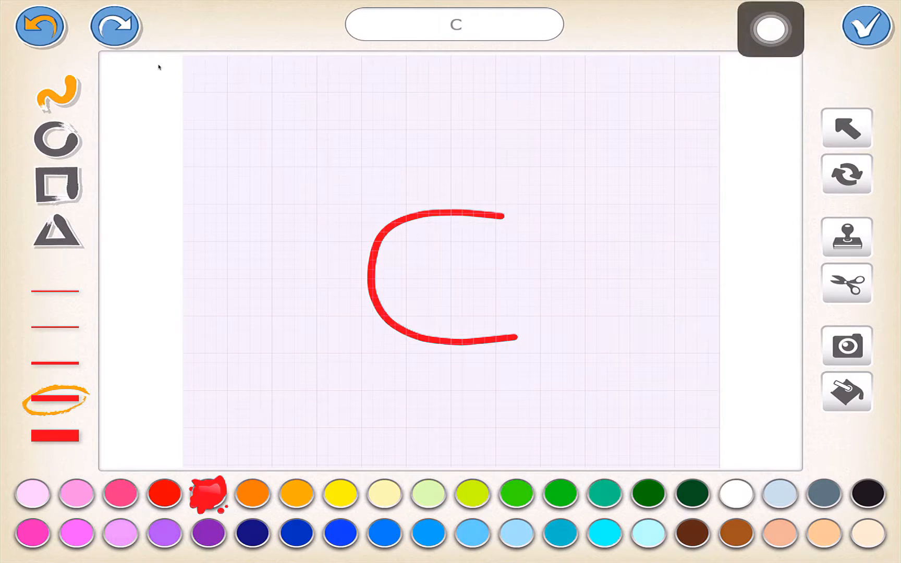
left_click(867, 27)
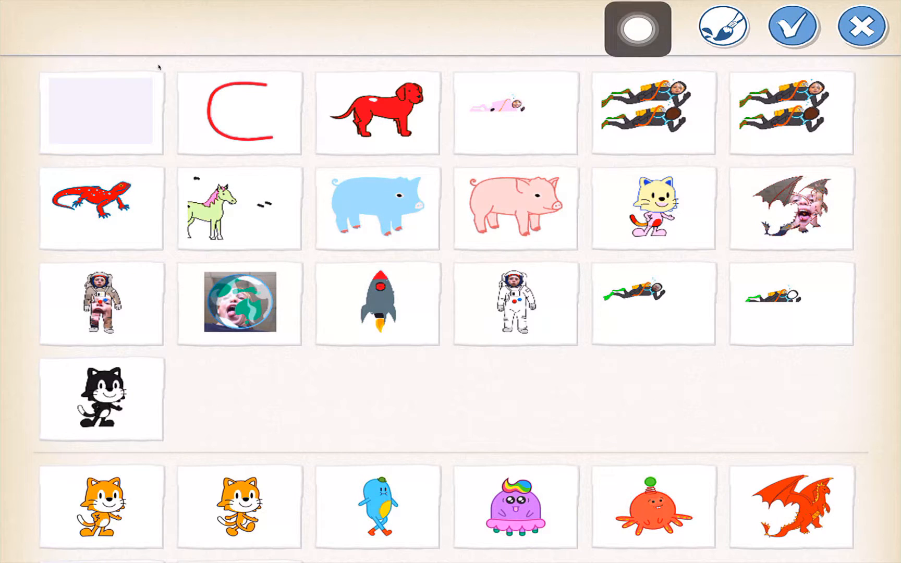
Start a new painted character and cut away leftover strokes with scissors.
left_click(100, 113)
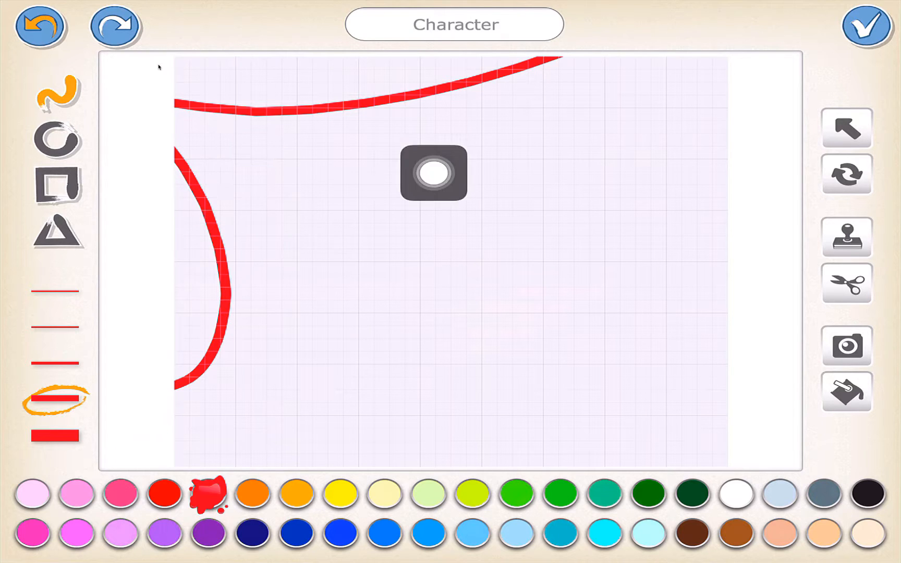
left_click_drag(433, 172, 737, 30)
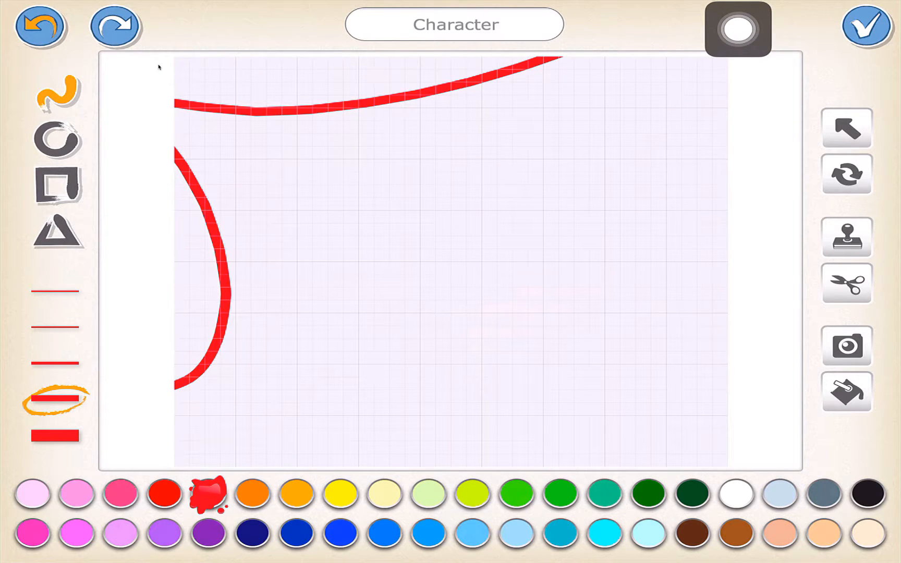
left_click(845, 283)
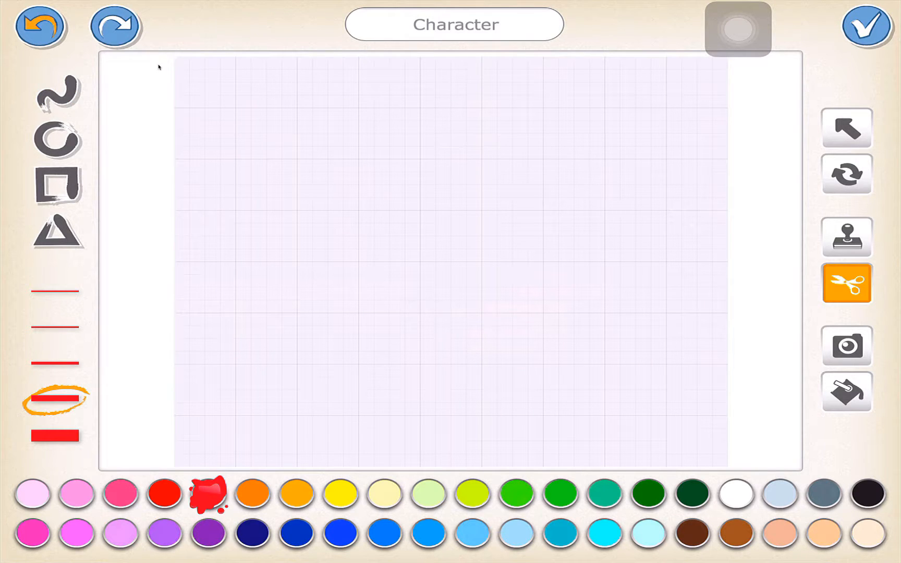
left_click(846, 283)
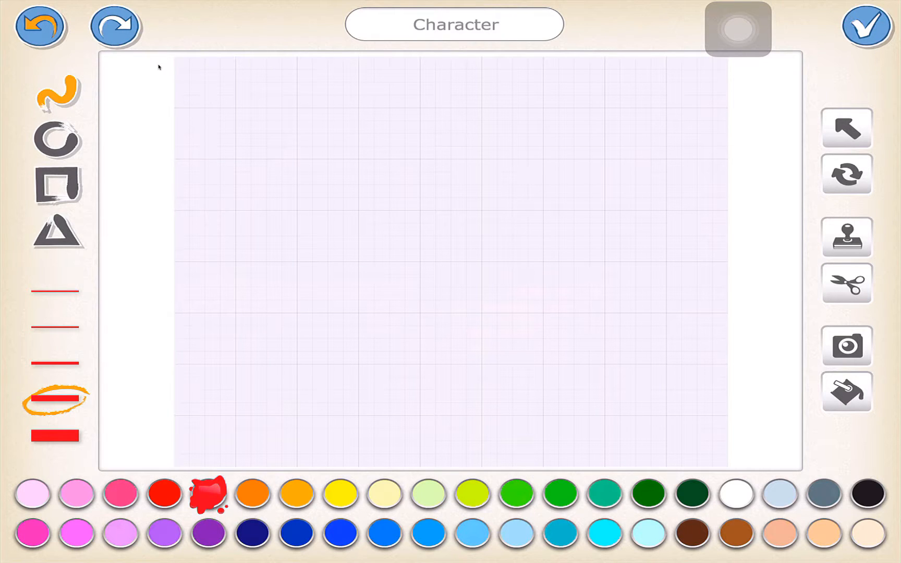
Draw a green letter A, name it 'a', and save it.
left_click(560, 495)
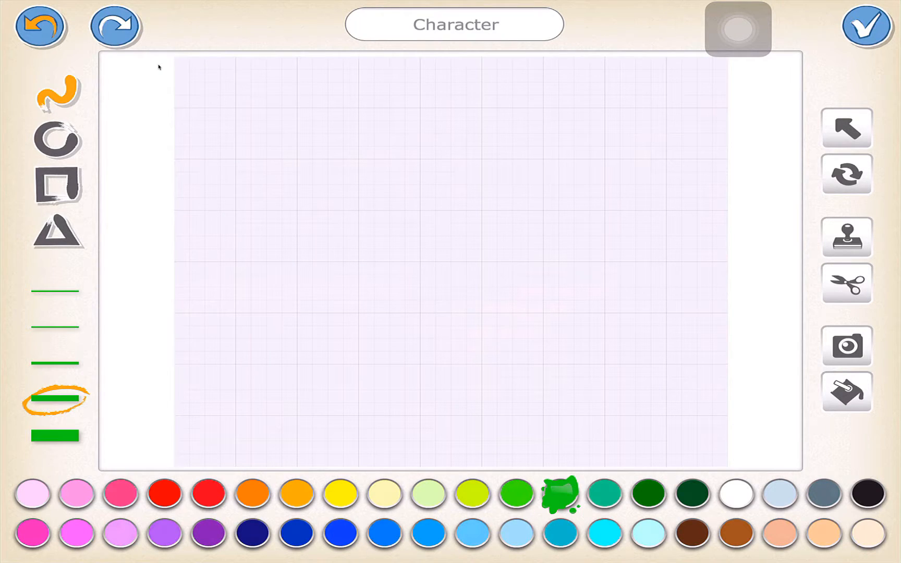
left_click_drag(329, 390, 460, 132)
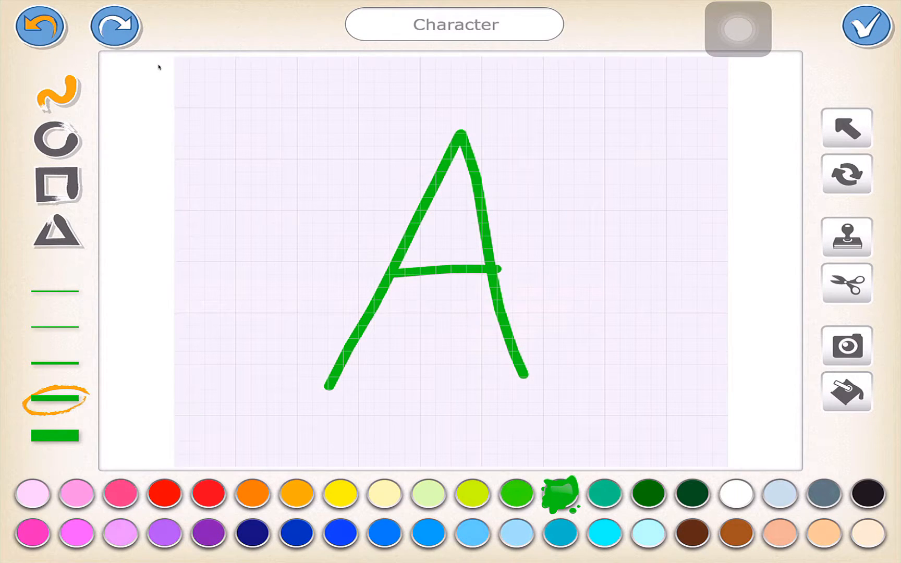
left_click(454, 24)
type("a")
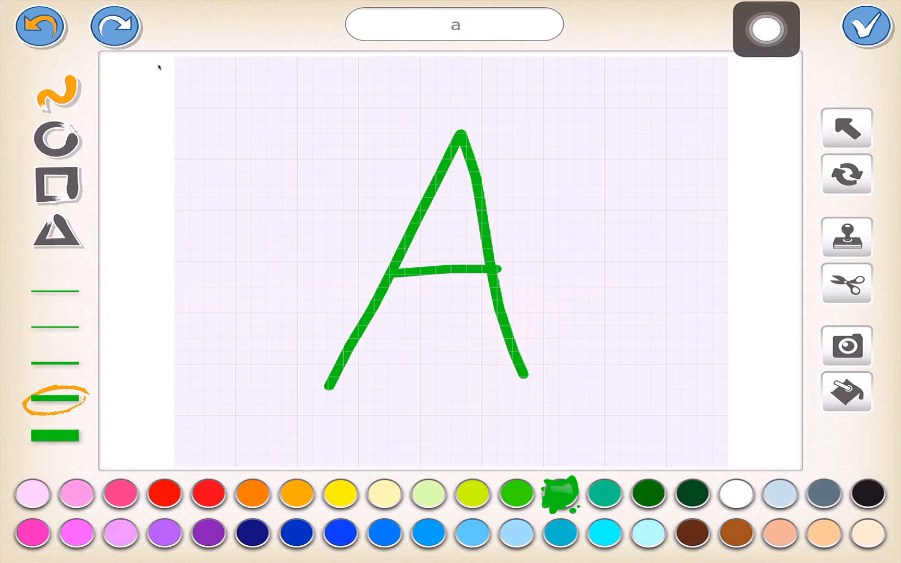
left_click(867, 27)
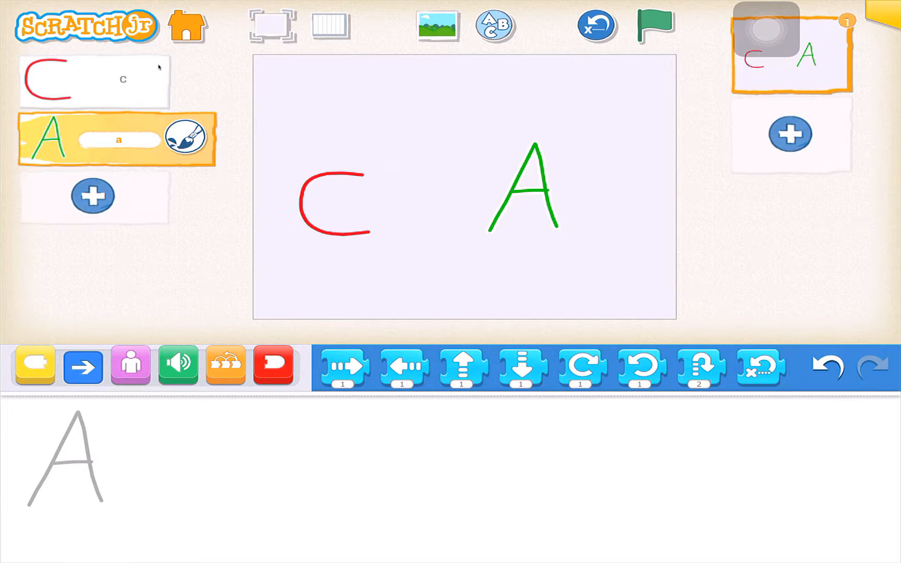
Move the A beside the C and paint a blue letter T.
left_click_drag(520, 192, 423, 199)
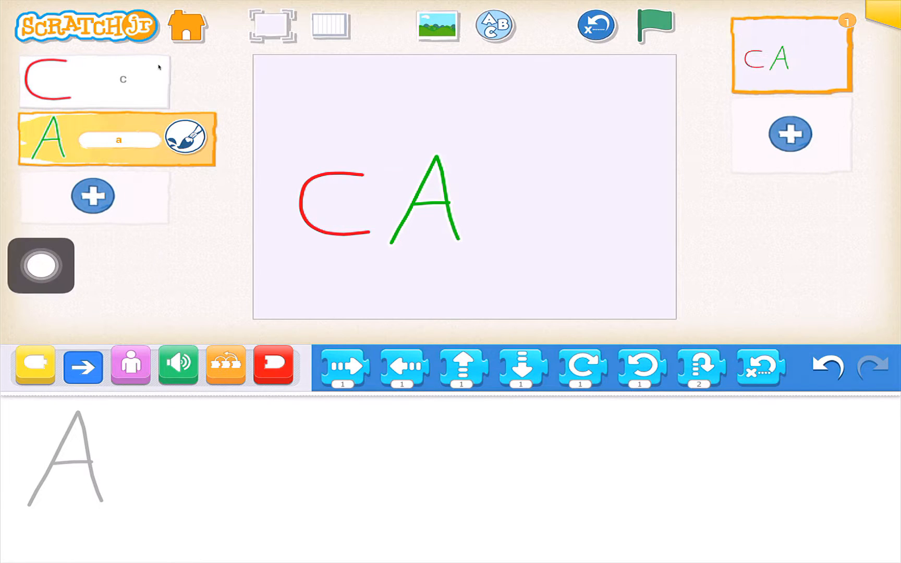
left_click(788, 134)
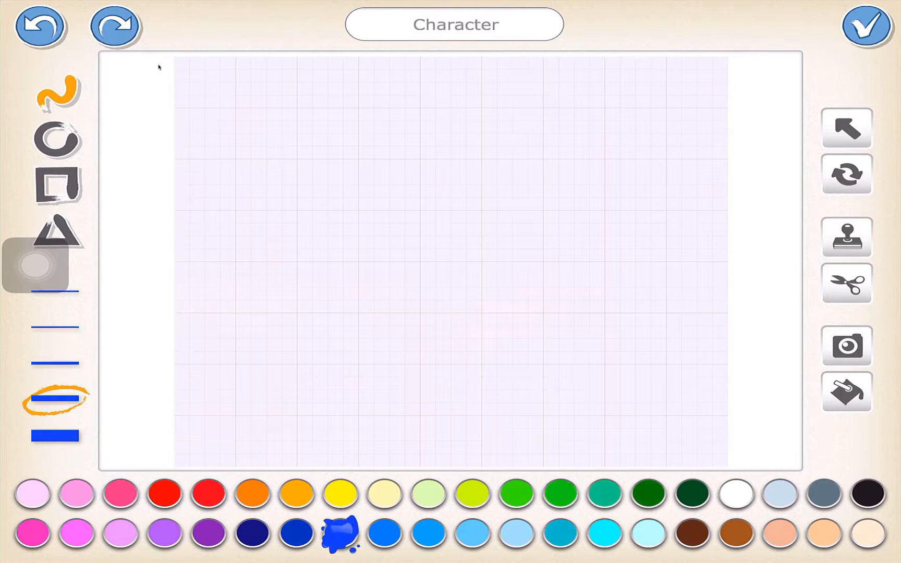
left_click_drag(365, 211, 603, 201)
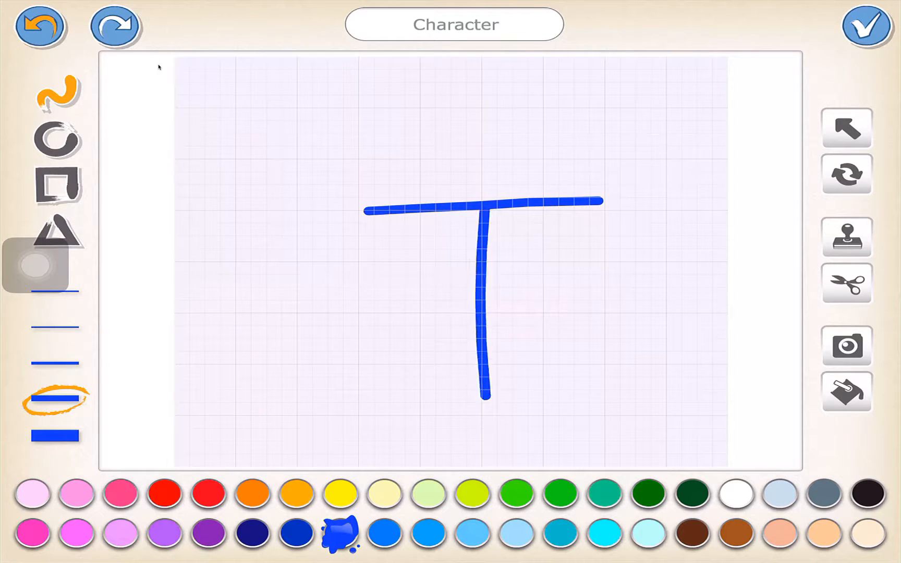
Name the T character 't', save it, and open the character library.
left_click(455, 24)
type("t")
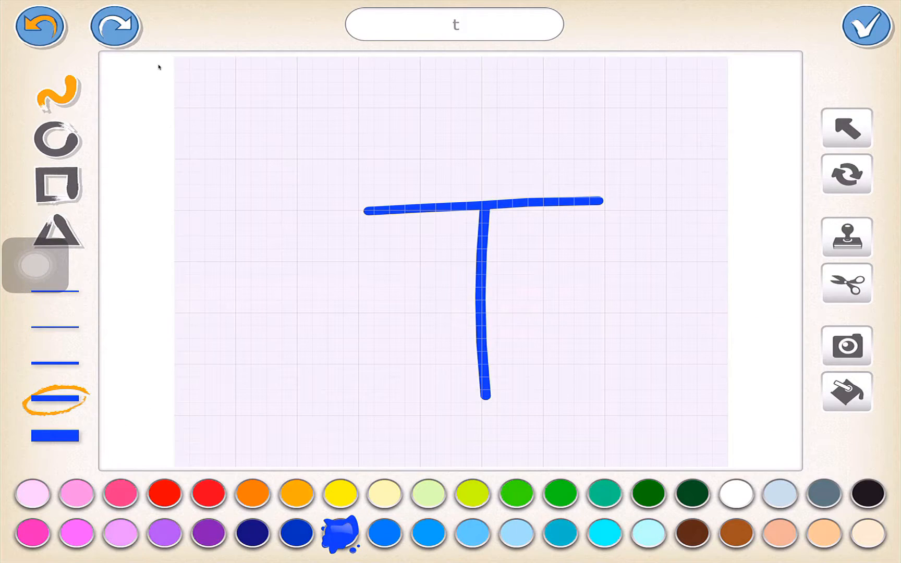
left_click(867, 26)
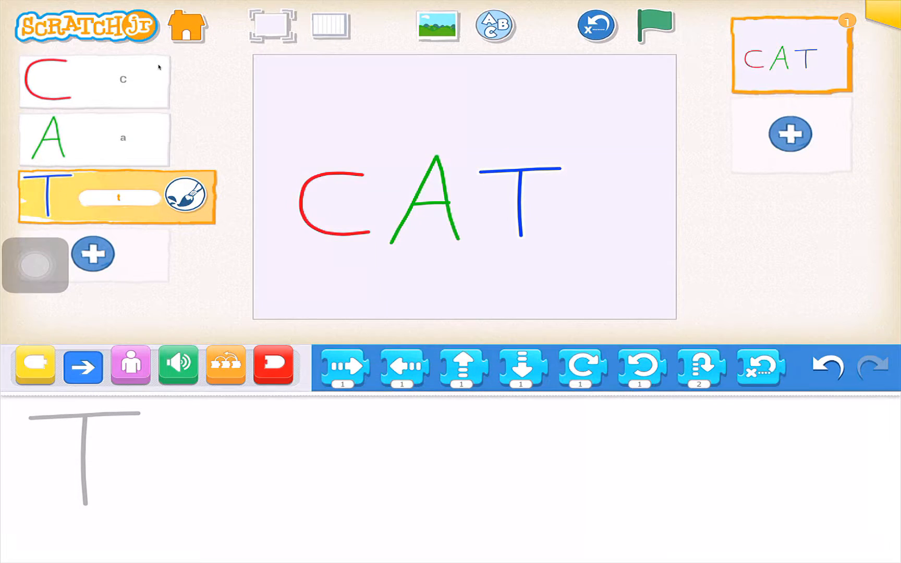
left_click(92, 254)
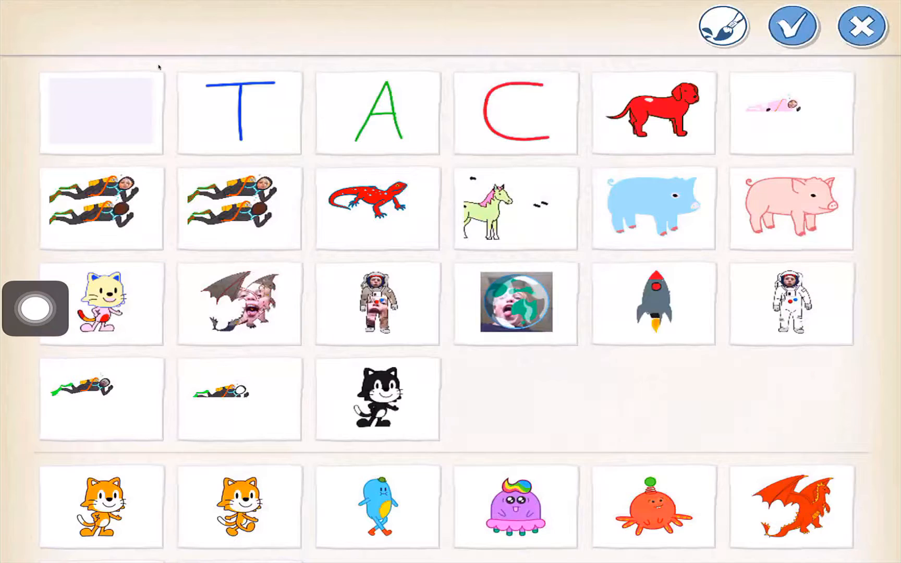
Paint a new character: a pink exclamation mark in the canvas centre.
left_click(101, 112)
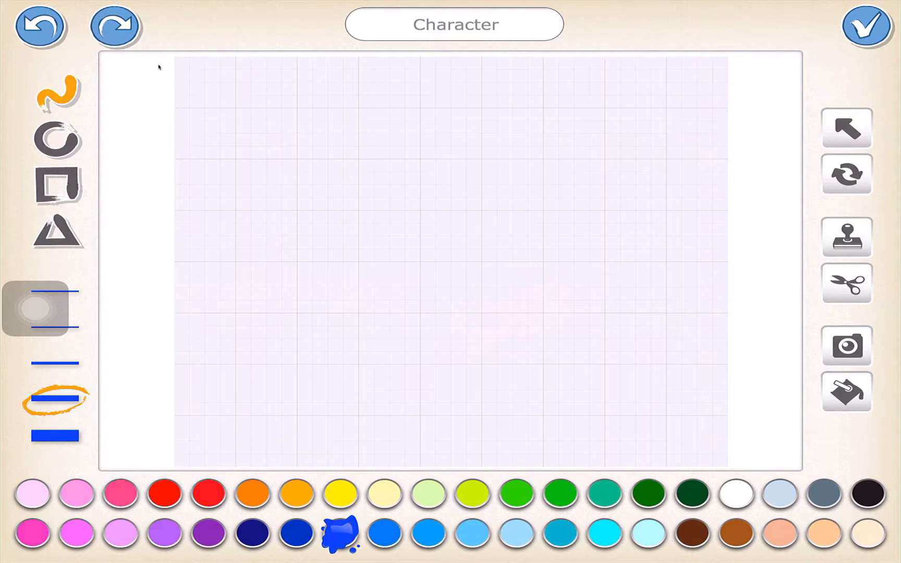
left_click(121, 495)
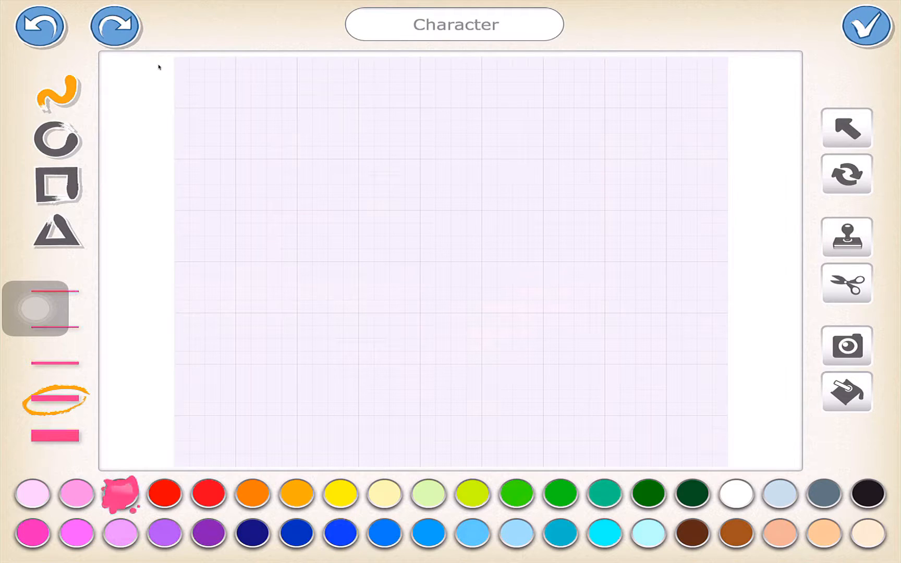
left_click_drag(482, 137, 479, 256)
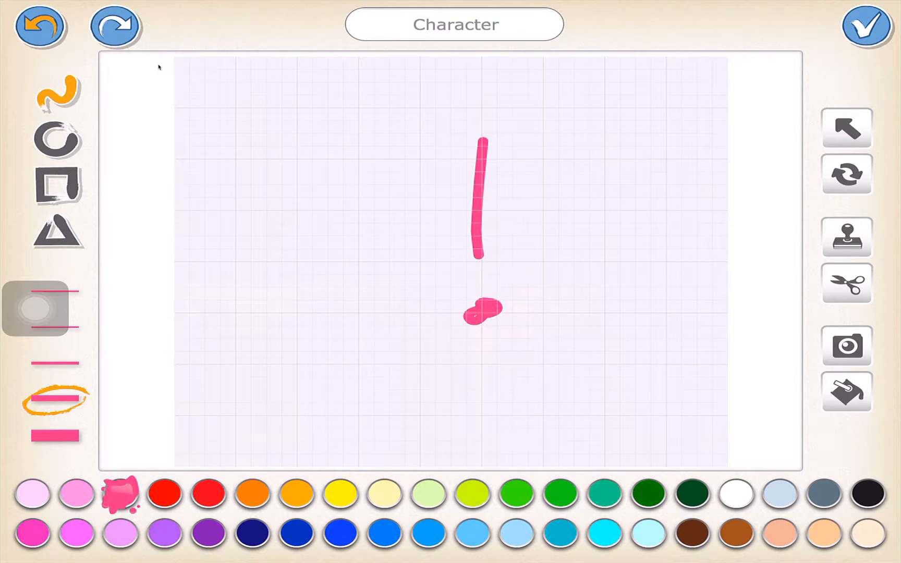
Clear the old name, rename the character '!', and save it.
left_click(454, 24)
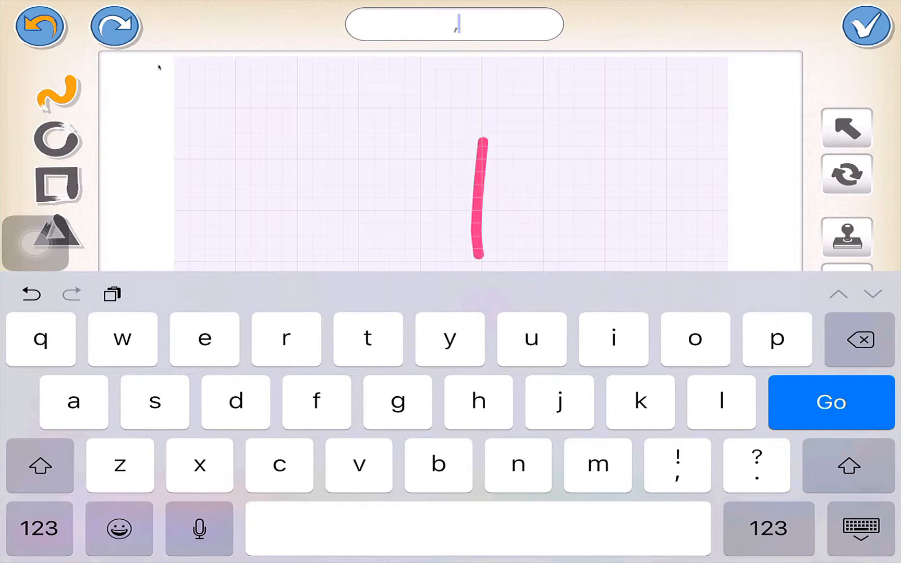
left_click(858, 339)
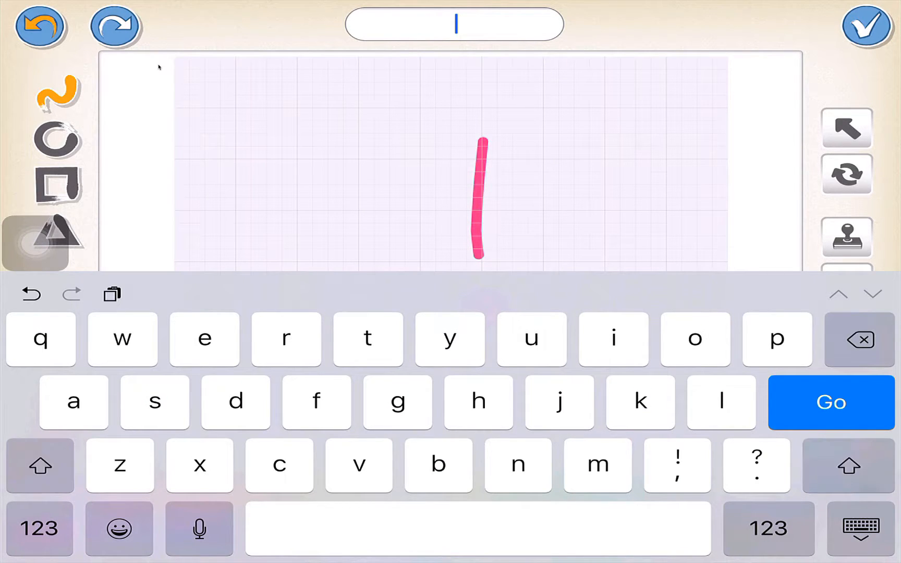
left_click(40, 465)
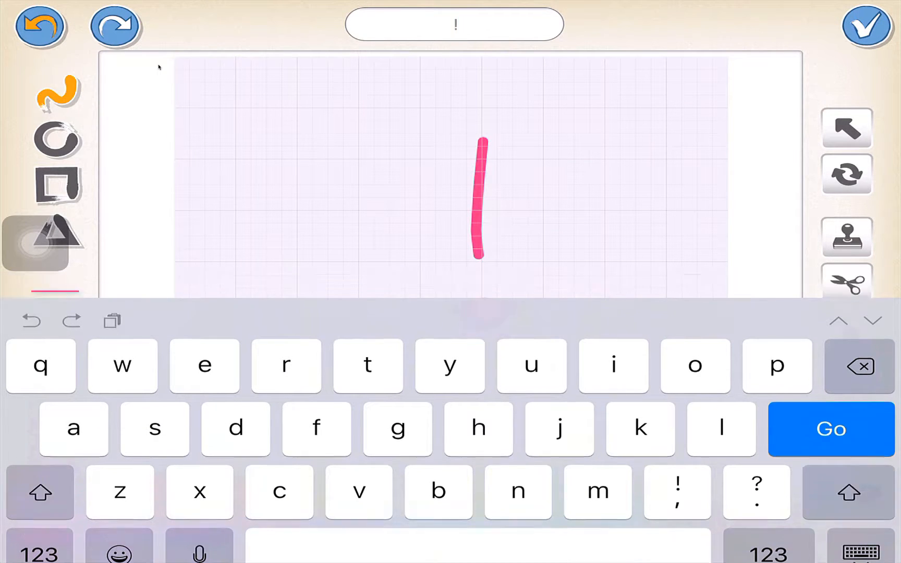
left_click(866, 27)
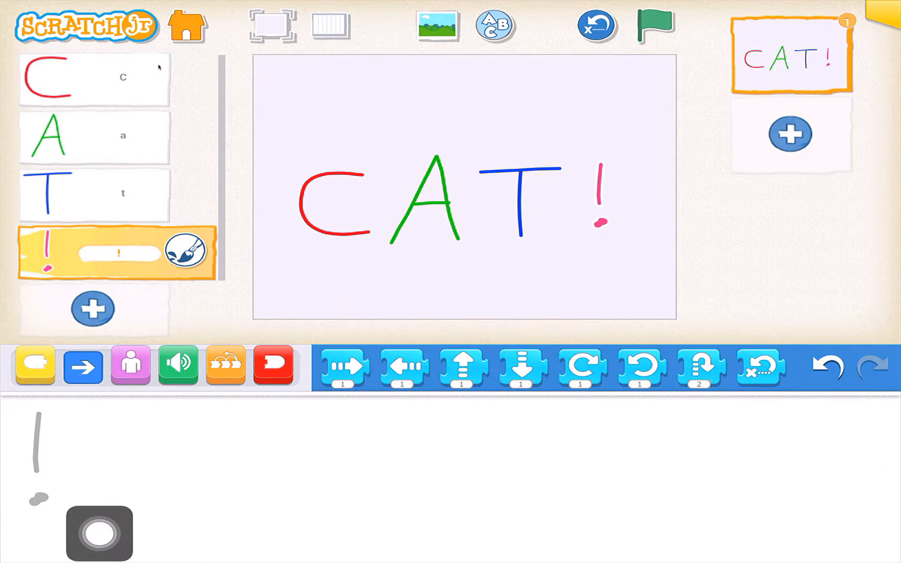
Select C and give it a green-flag start followed by Move Right 10.
left_click(46, 79)
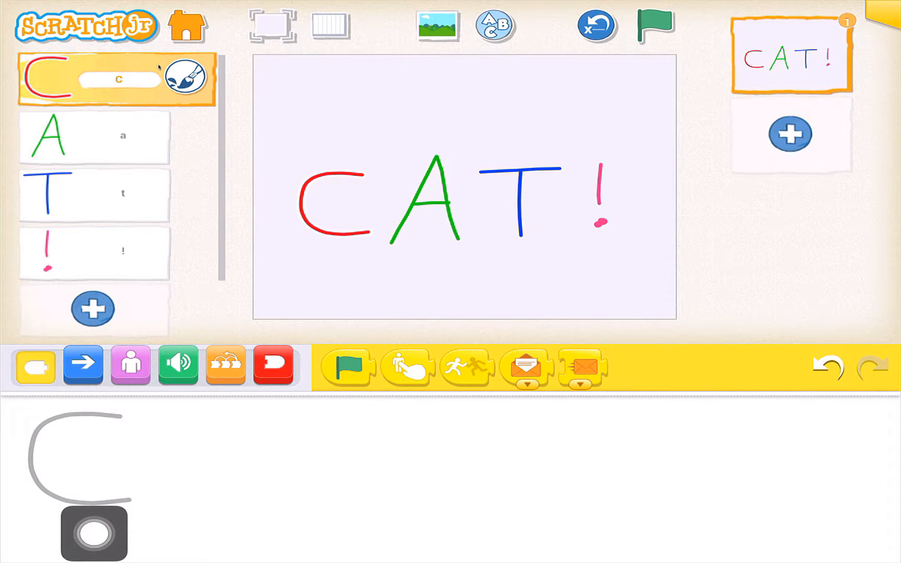
left_click_drag(345, 366, 339, 466)
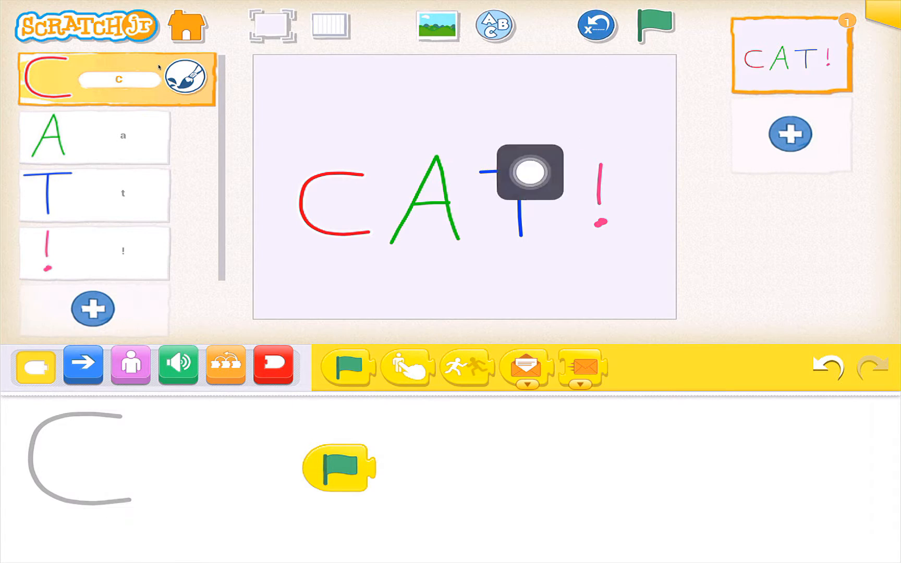
left_click_drag(529, 172, 93, 529)
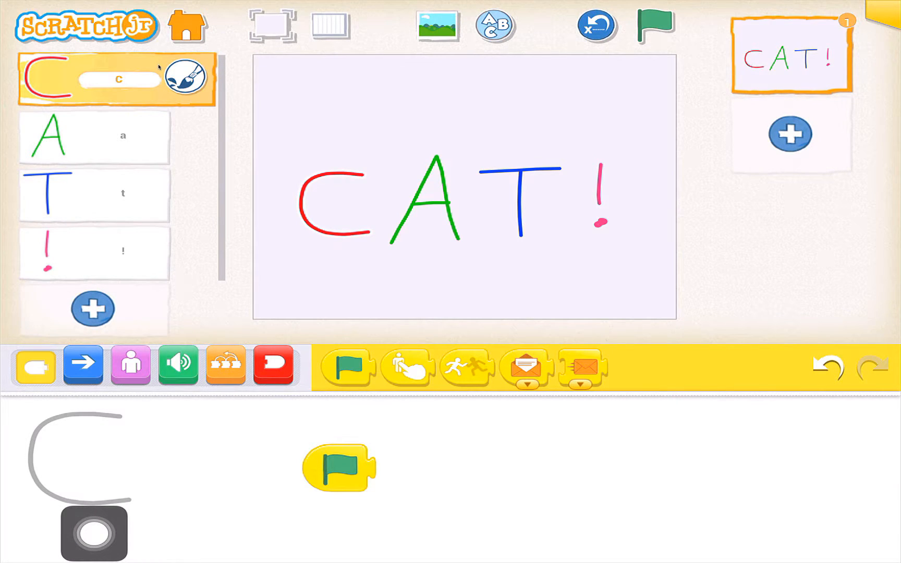
left_click(83, 365)
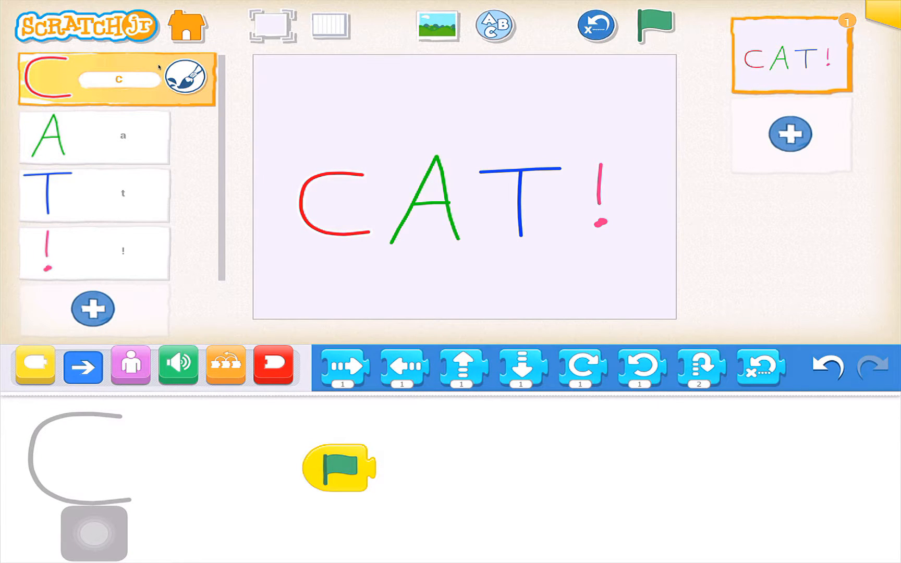
left_click_drag(344, 367, 397, 468)
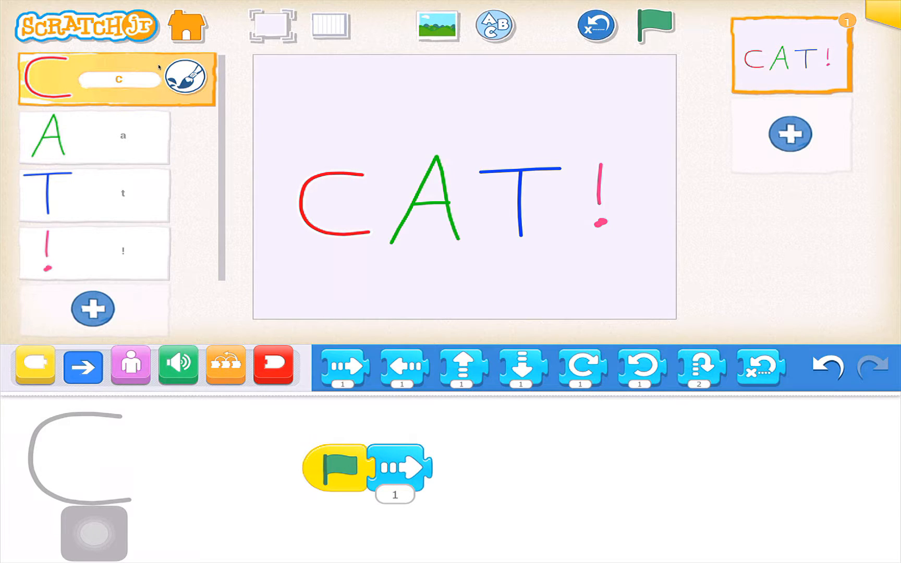
left_click(394, 495)
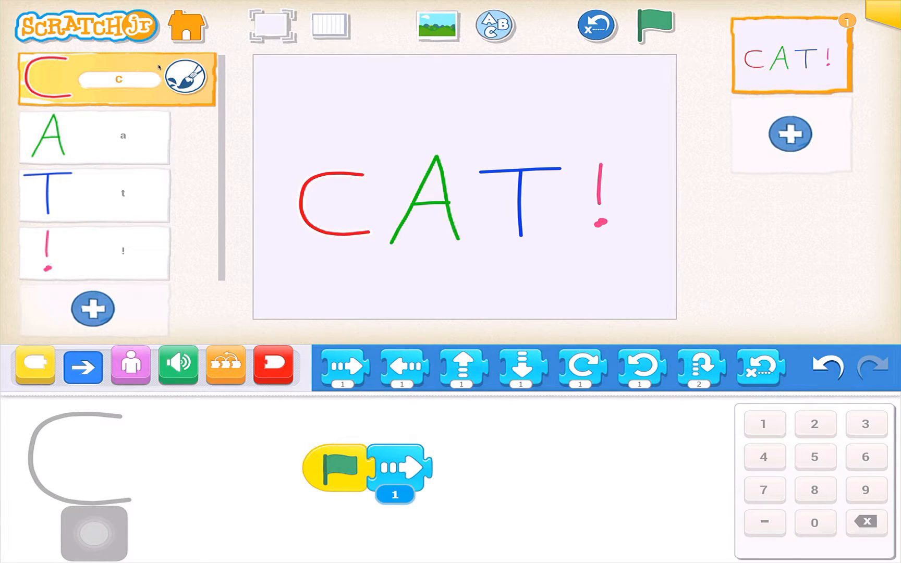
left_click(815, 524)
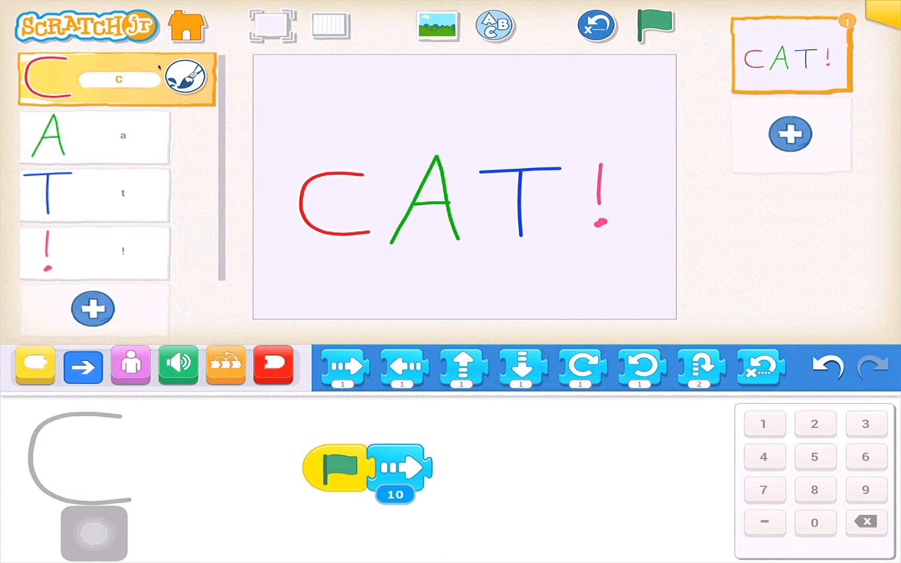
Append Move Up 5, Move Left 10 and Move Down 5 to C's script.
left_click_drag(463, 366, 451, 468)
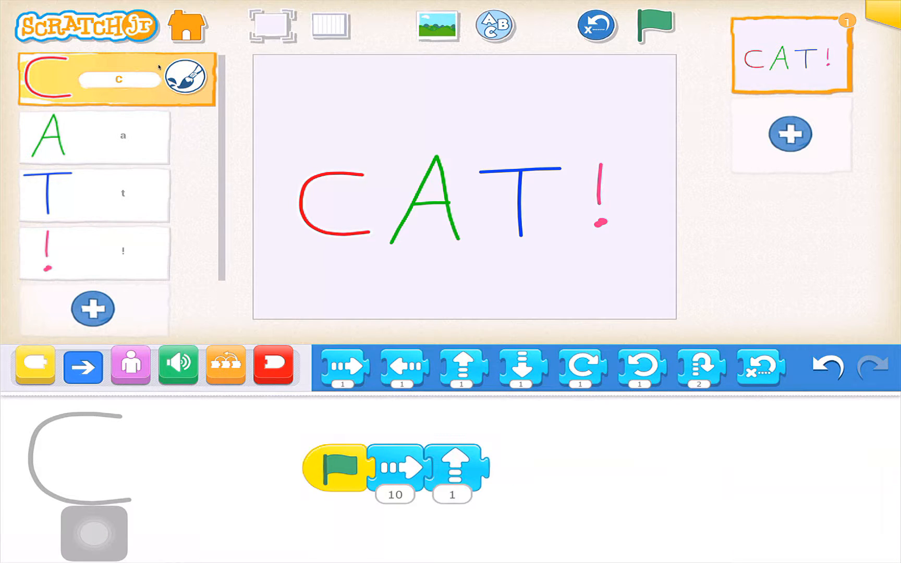
left_click(452, 495)
type("5")
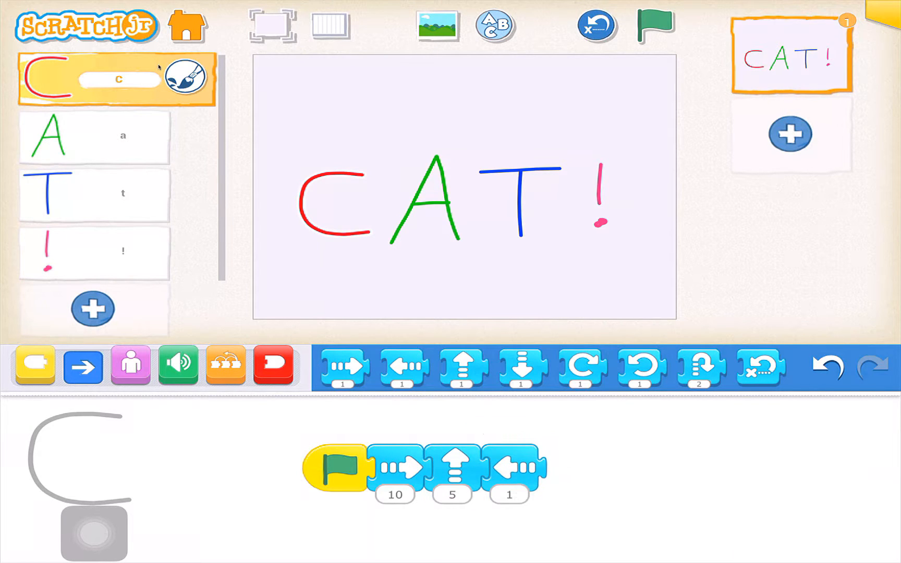
left_click(508, 495)
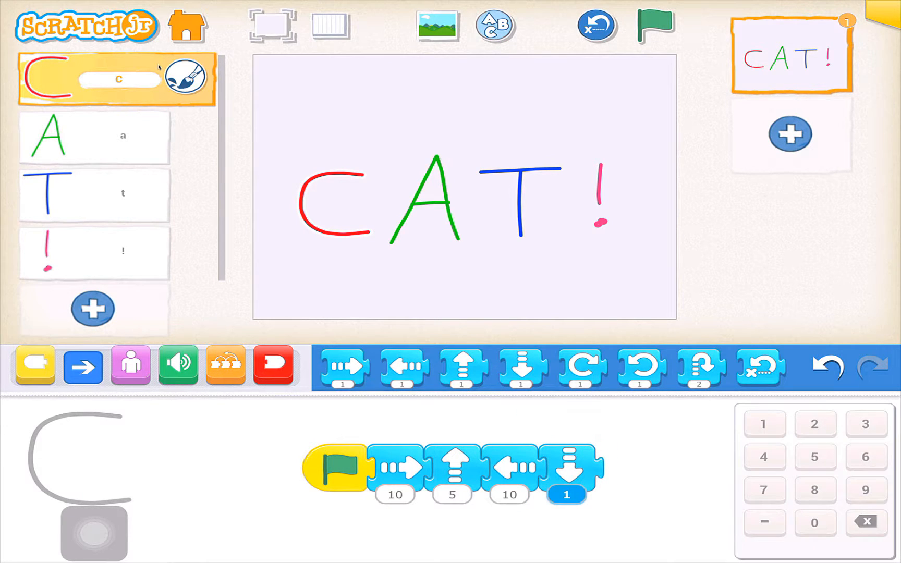
left_click(565, 494)
type("5")
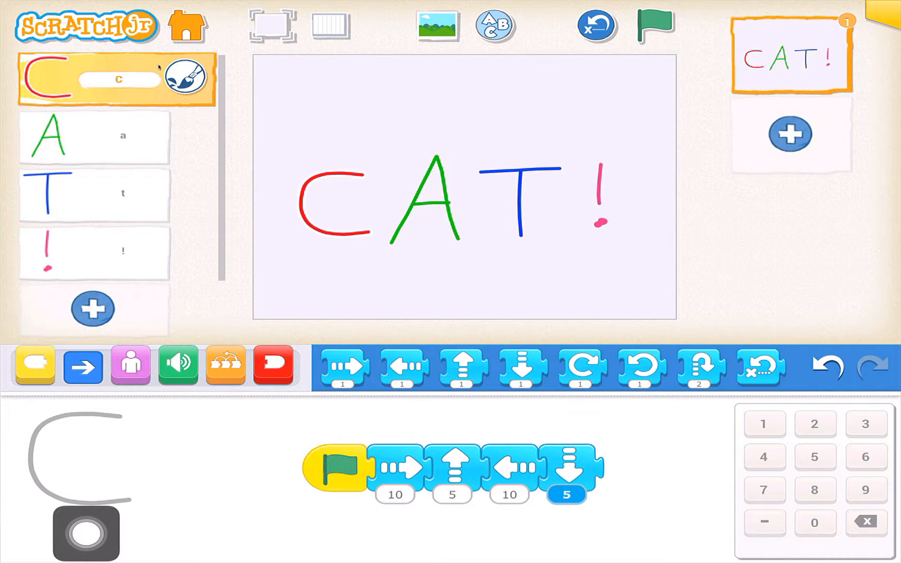
left_click(654, 25)
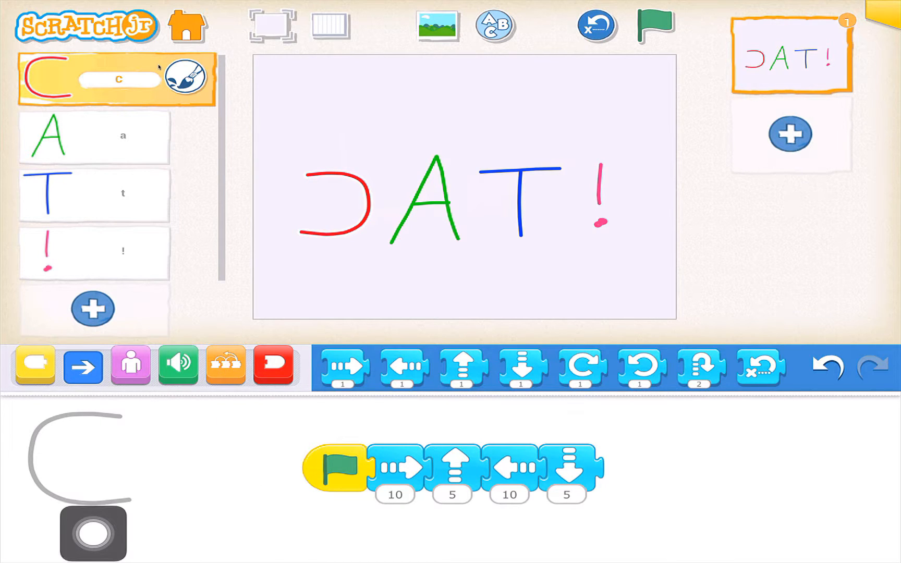
Add Repeat Forever to C's script and insert a Set Speed block after the flag.
left_click(272, 365)
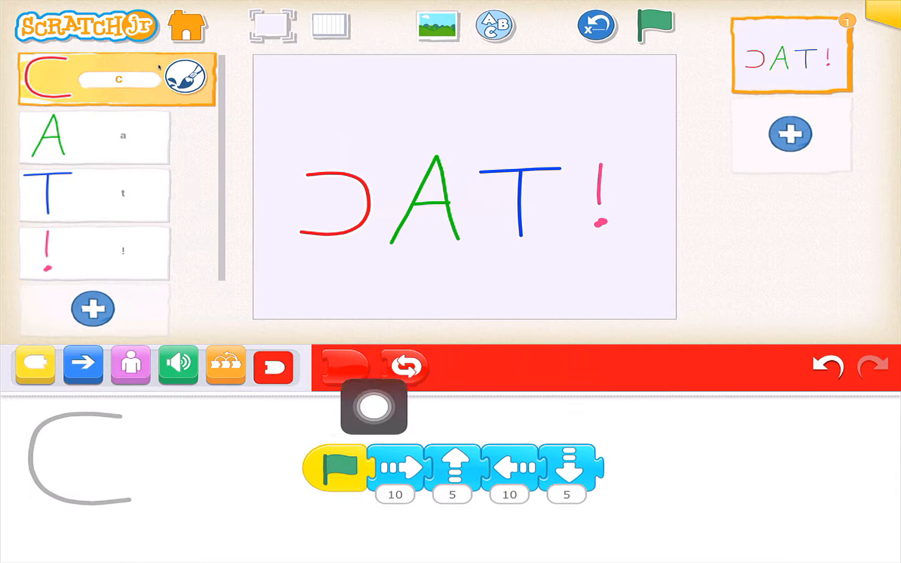
left_click_drag(405, 366, 632, 445)
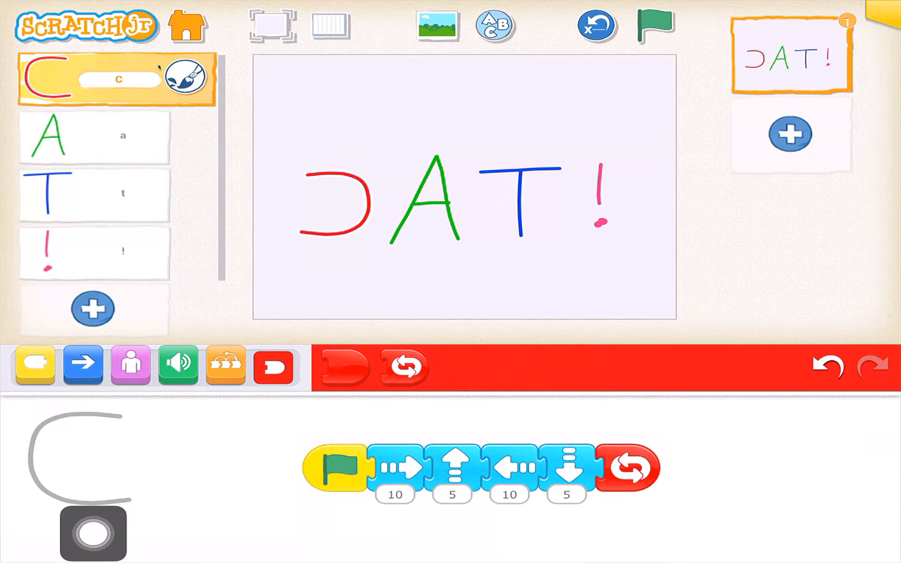
left_click(654, 25)
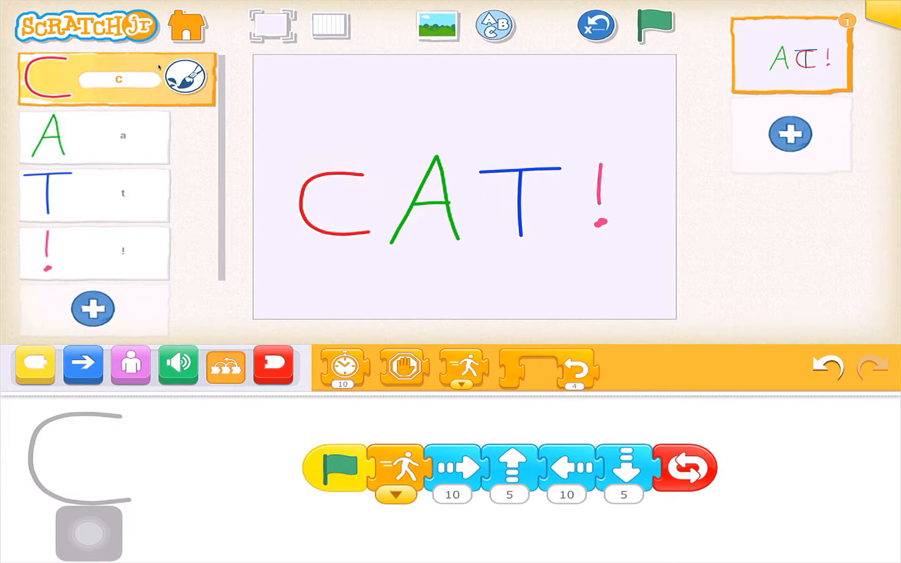
left_click(654, 25)
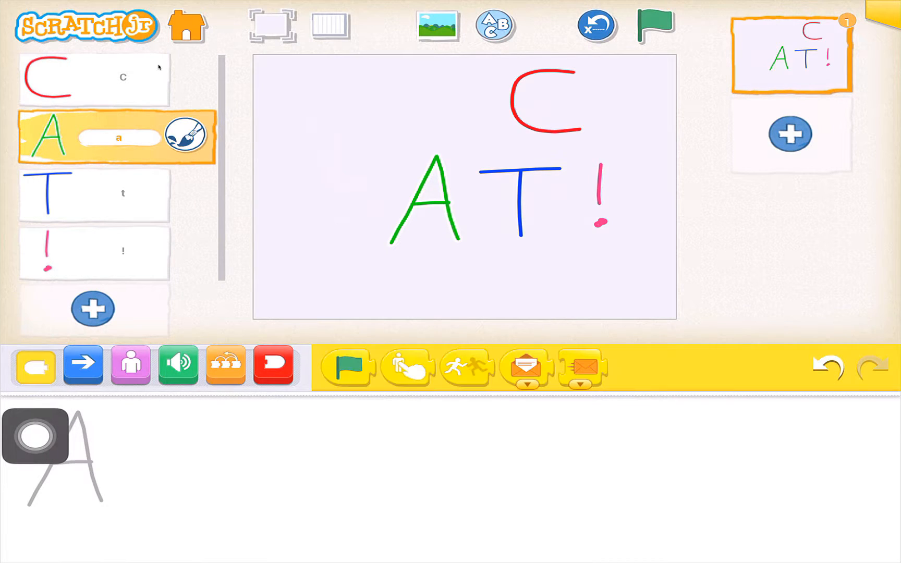
Give A a green-flag script that grows by 20 and shrinks by 20.
left_click_drag(345, 368, 320, 462)
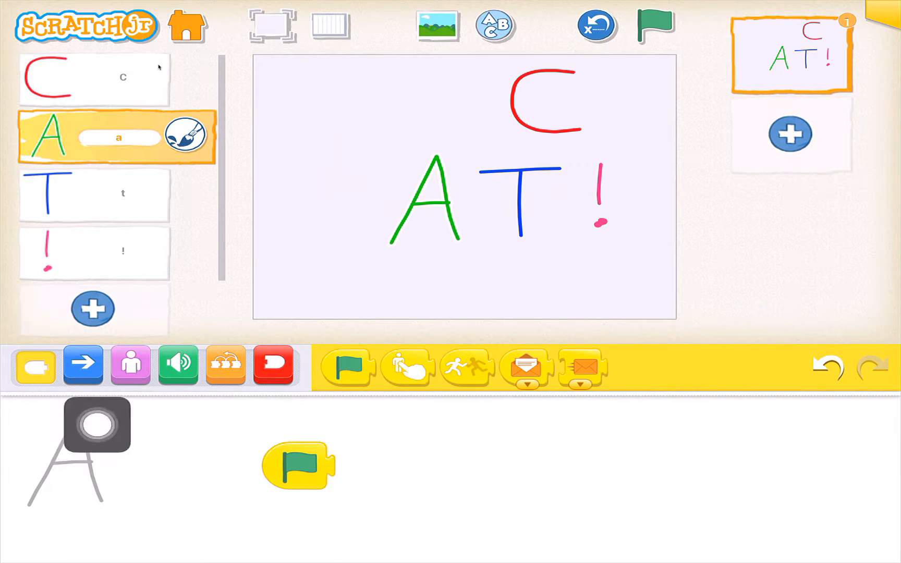
left_click(131, 366)
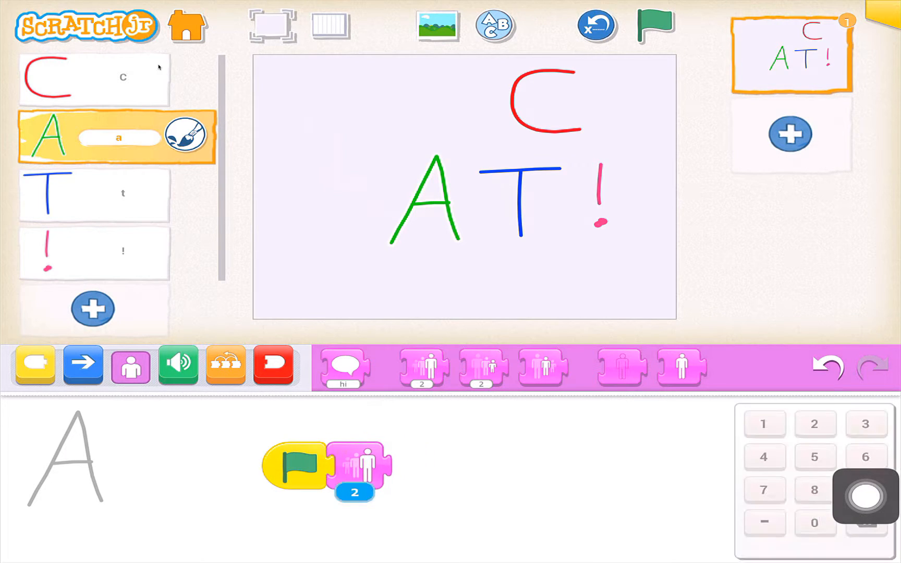
left_click(865, 490)
type("0")
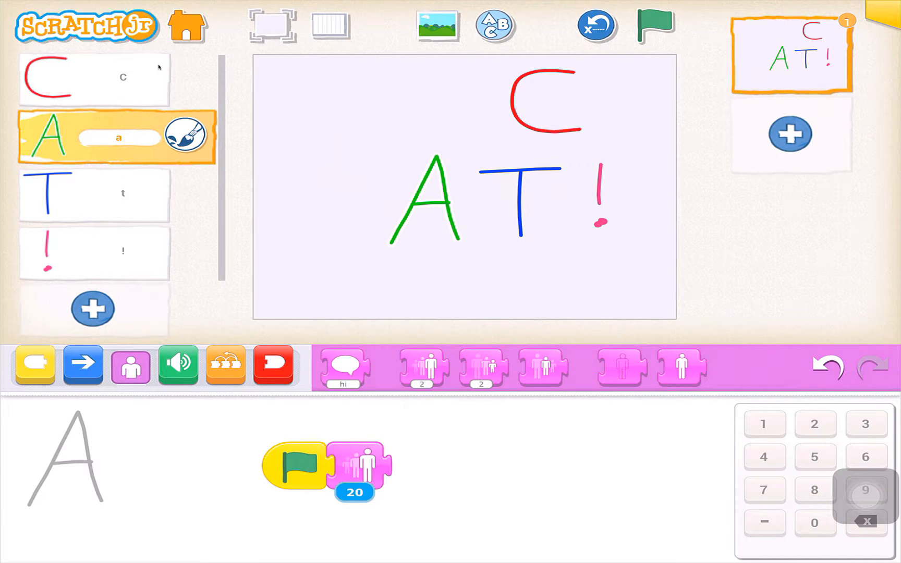
left_click(422, 368)
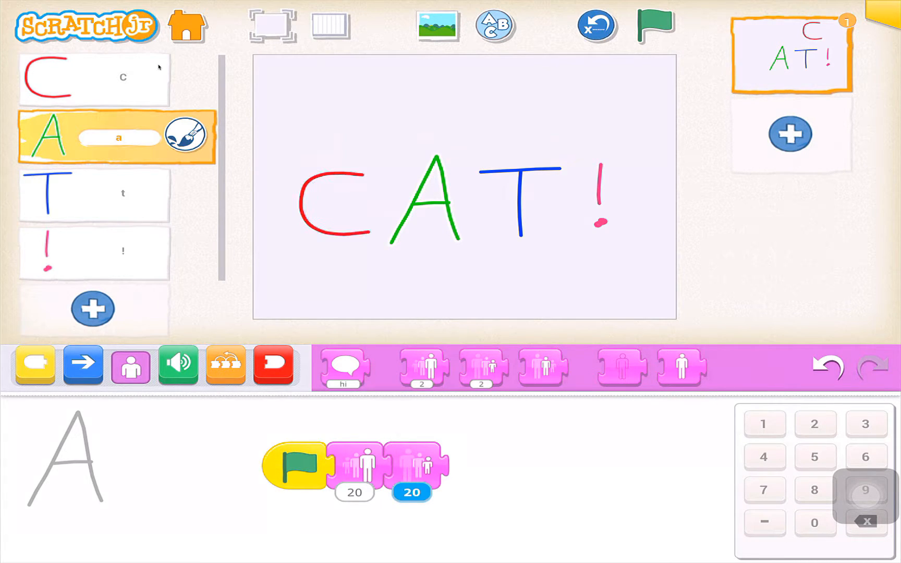
Test and stop A's animation, then attach Repeat Forever from the End blocks.
left_click(653, 27)
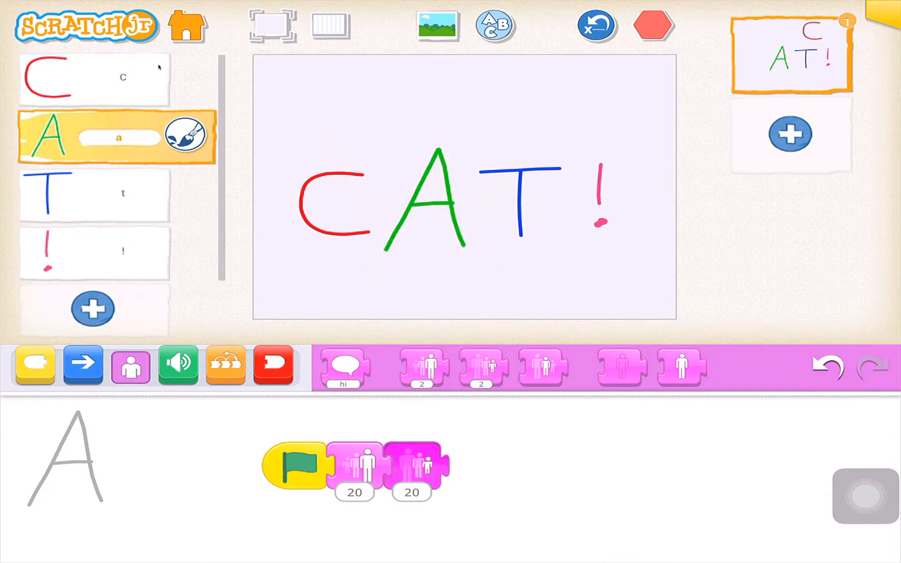
left_click(653, 25)
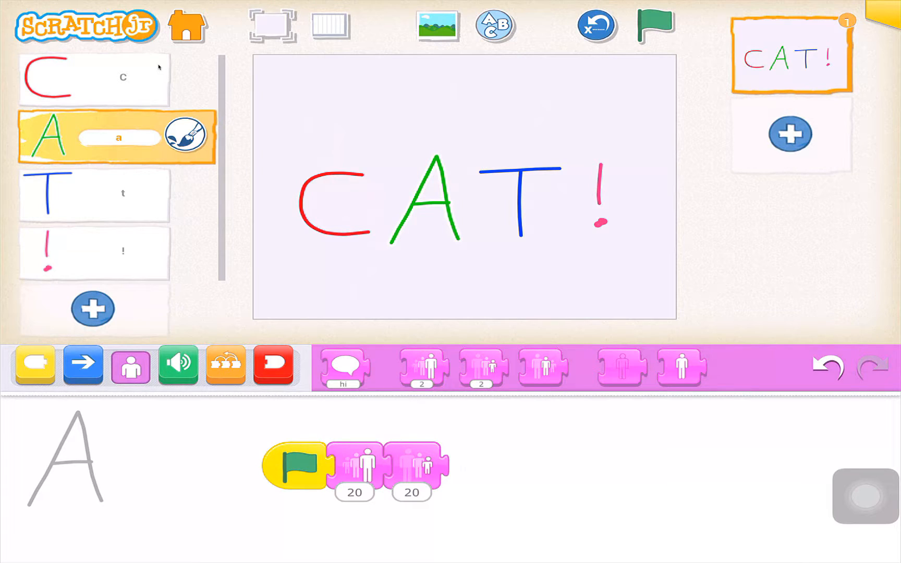
left_click(273, 365)
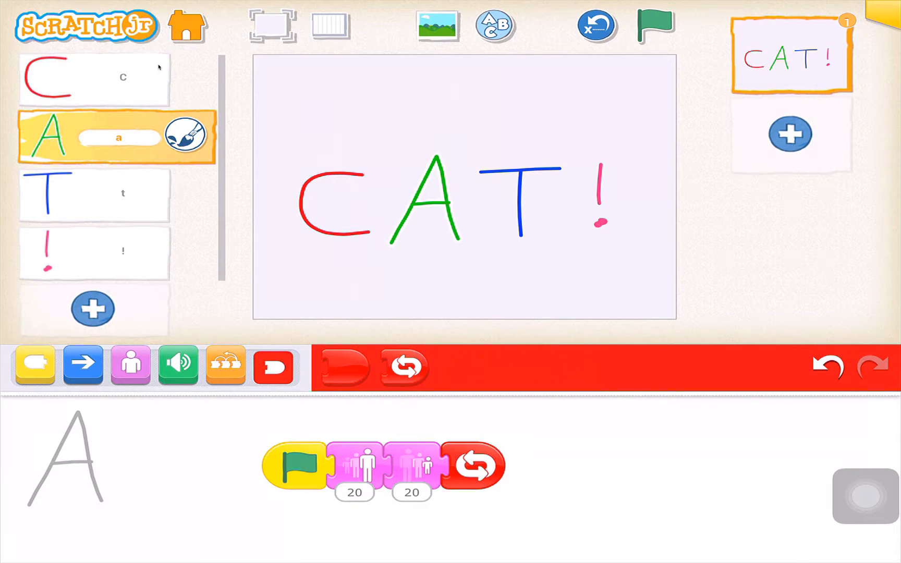
left_click(92, 194)
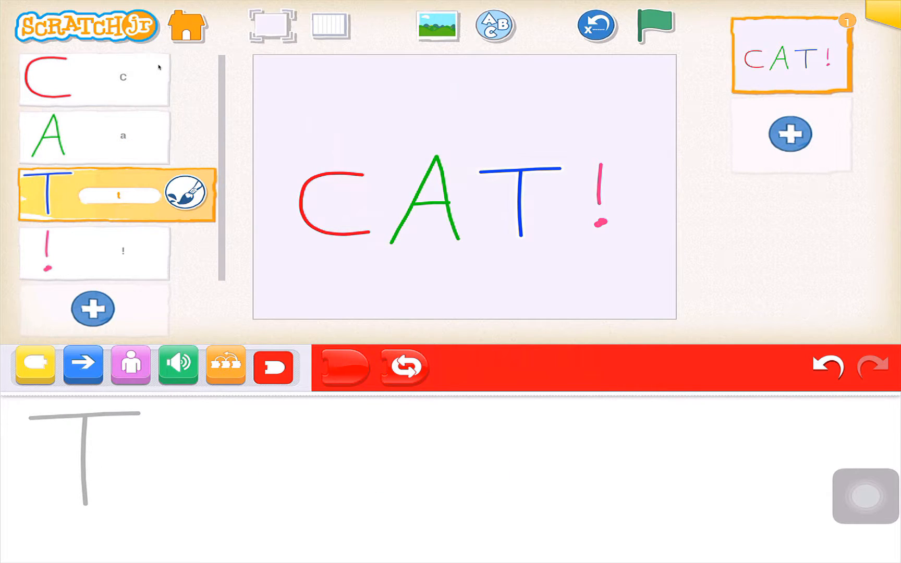
Build T's green-flag script with a fast Set Speed and Turn Right 10.
left_click(273, 366)
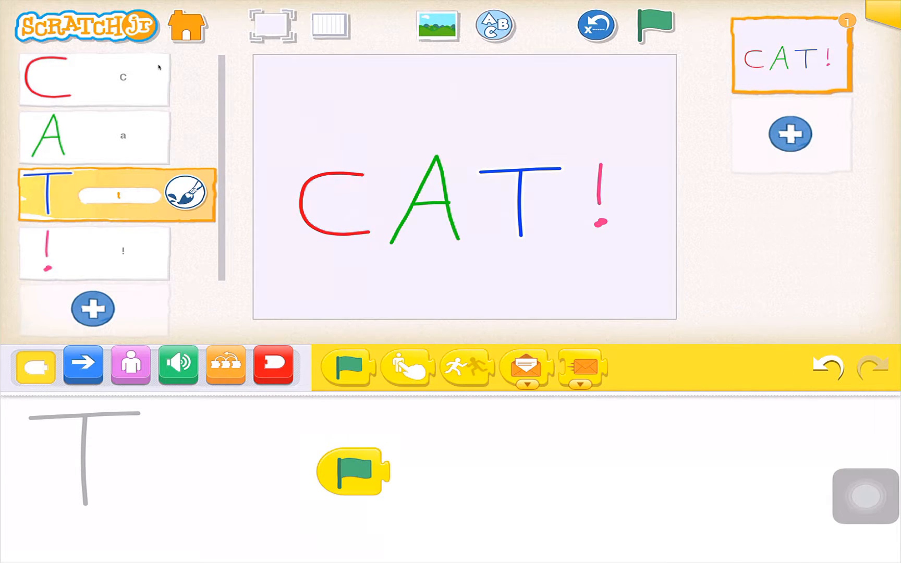
left_click(83, 366)
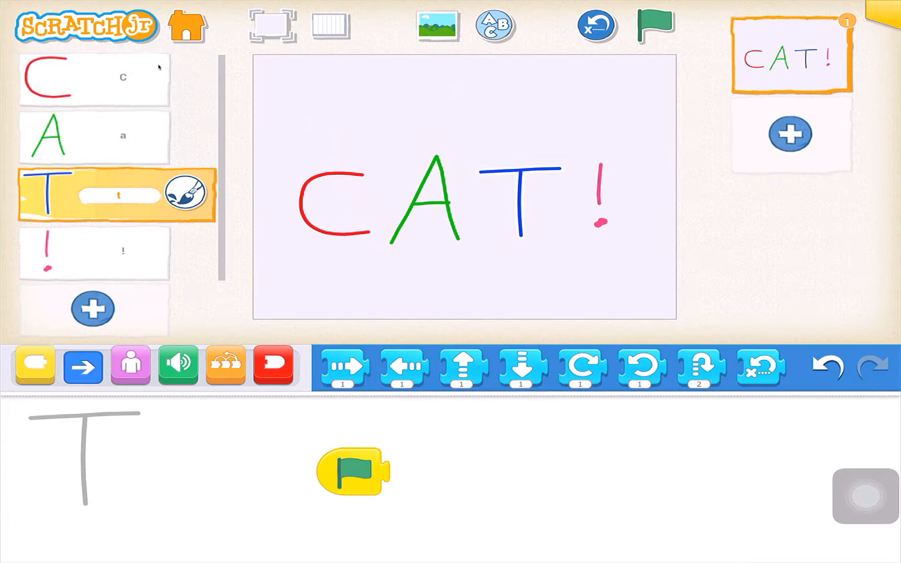
left_click(225, 366)
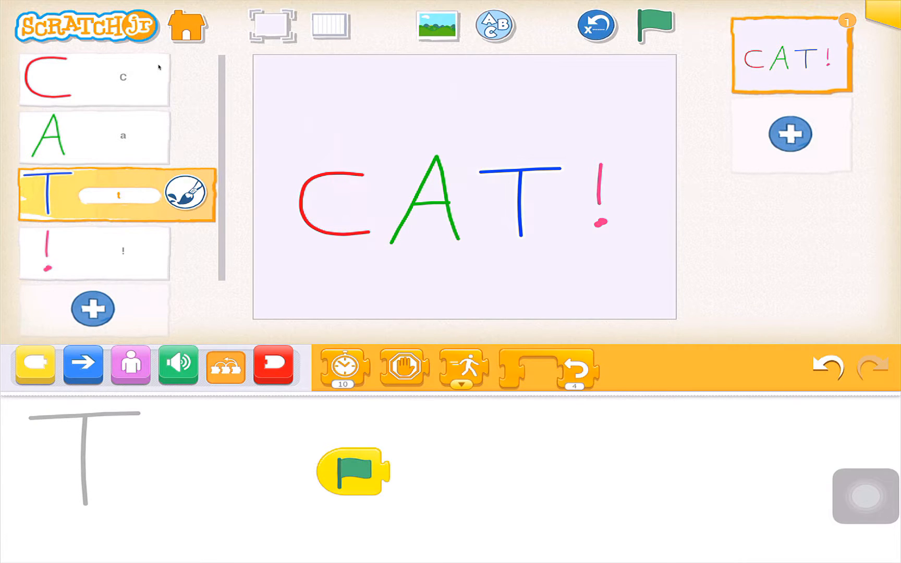
left_click_drag(462, 365, 405, 477)
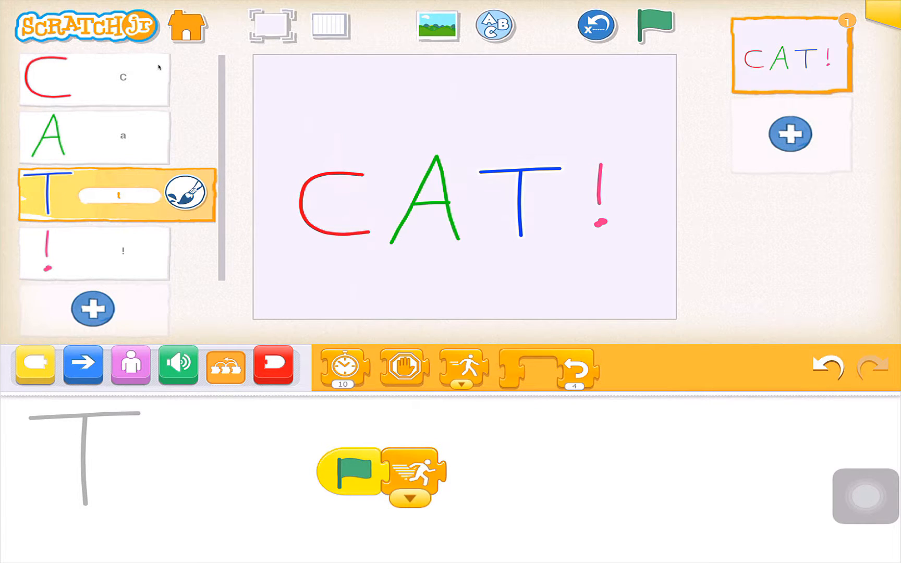
left_click(83, 365)
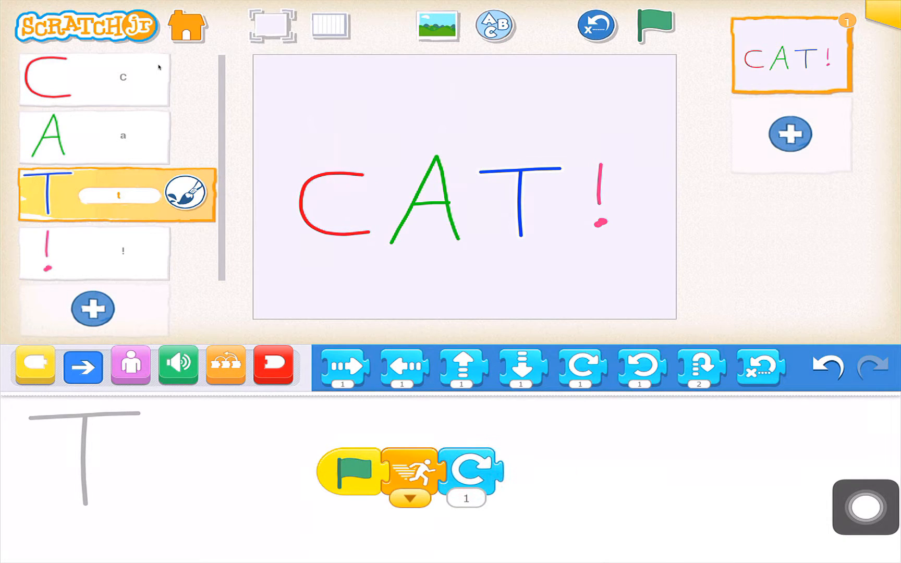
left_click(466, 499)
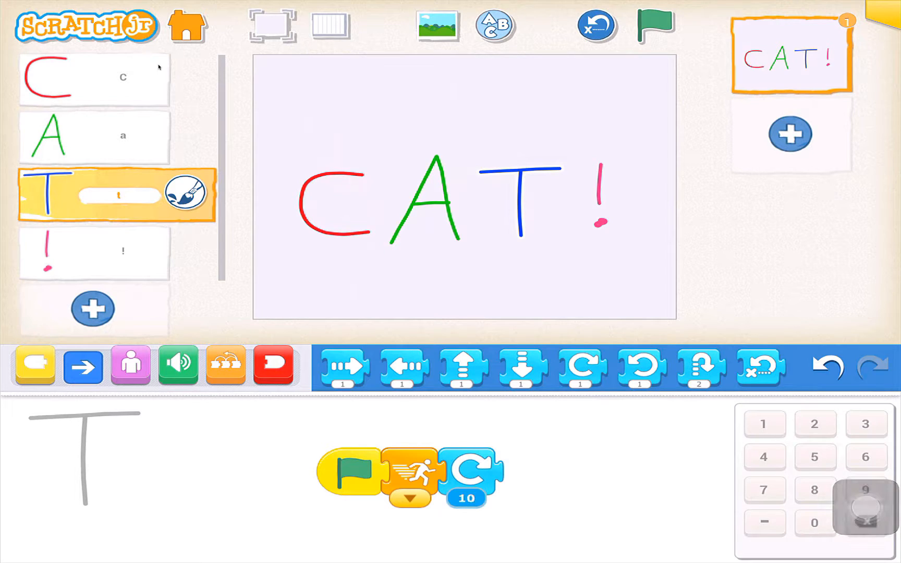
Add Repeat Forever to T's script, then test and stop the animation.
left_click(273, 366)
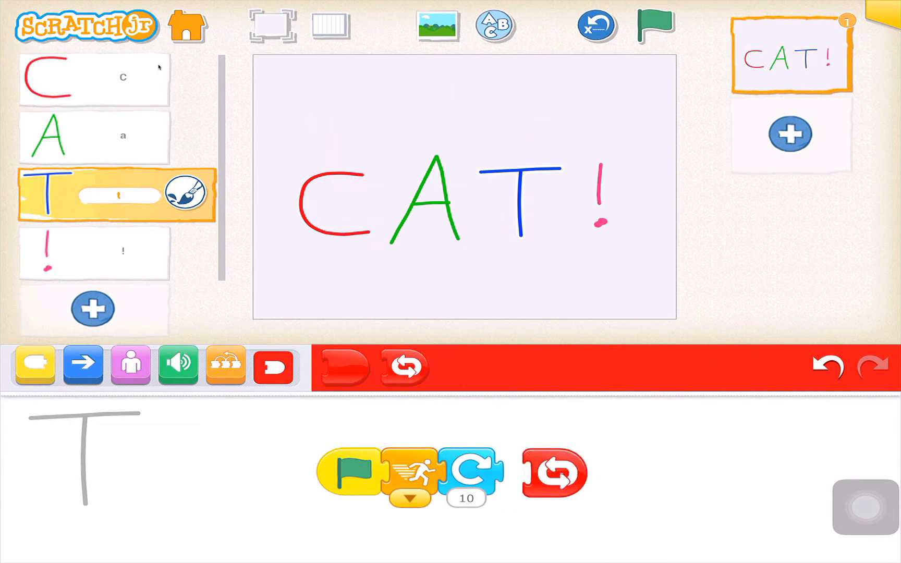
left_click_drag(554, 471, 531, 471)
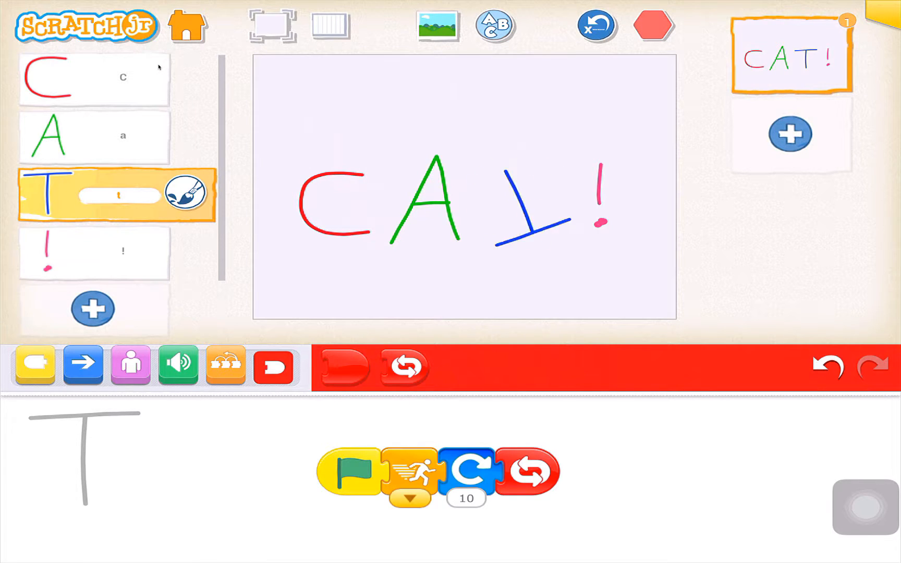
left_click(653, 26)
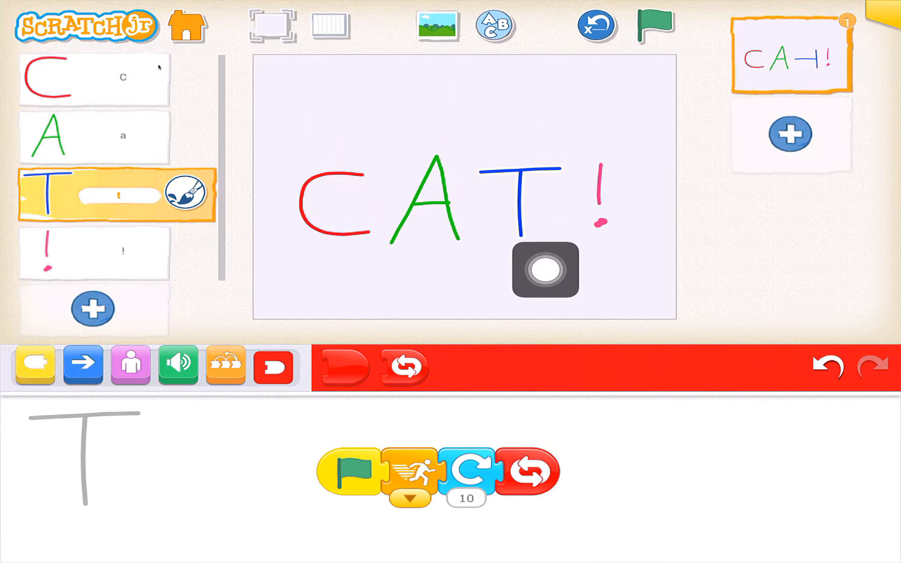
left_click_drag(545, 270, 606, 266)
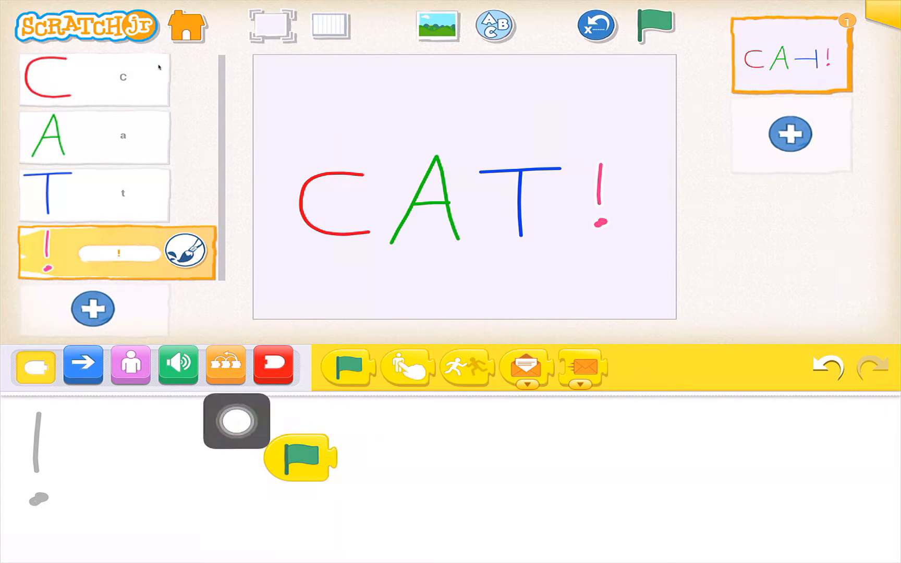
Give the ! sprite a green-flag script that shrinks, grows back, and repeats forever.
left_click_drag(236, 422, 34, 532)
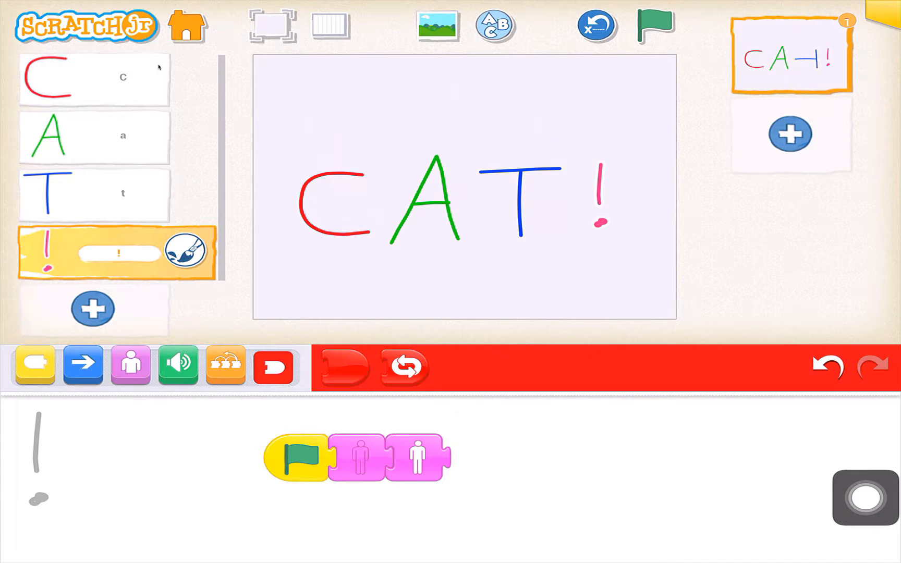
left_click_drag(405, 366, 478, 457)
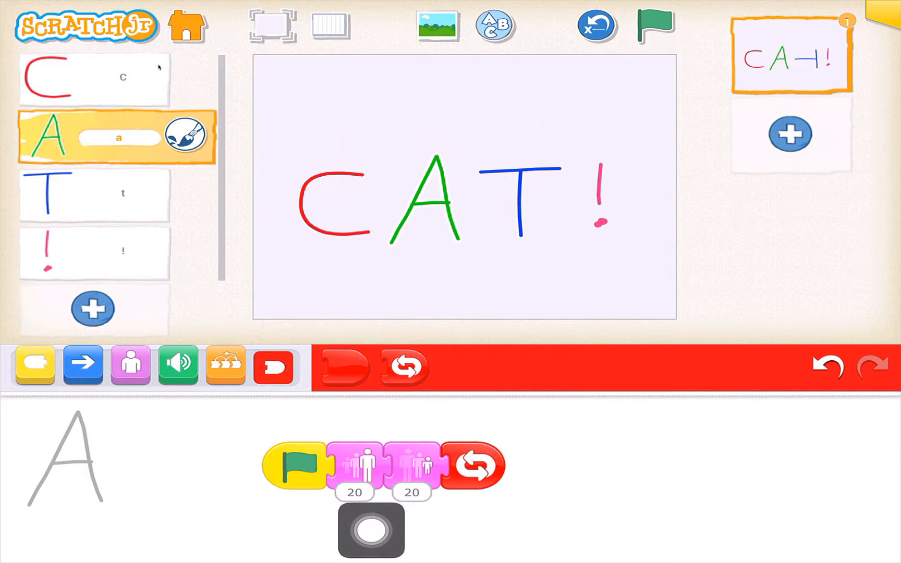
left_click_drag(371, 529, 483, 520)
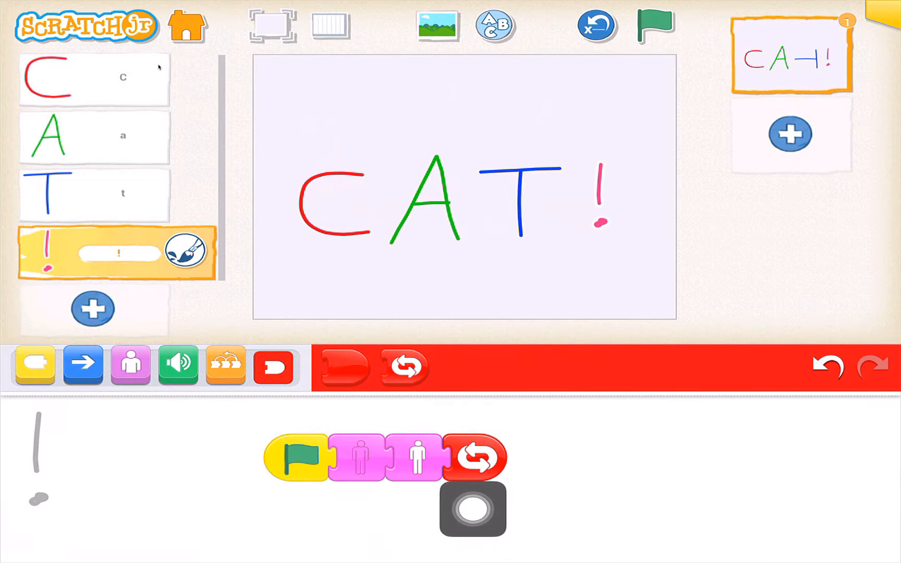
left_click_drag(473, 510, 864, 520)
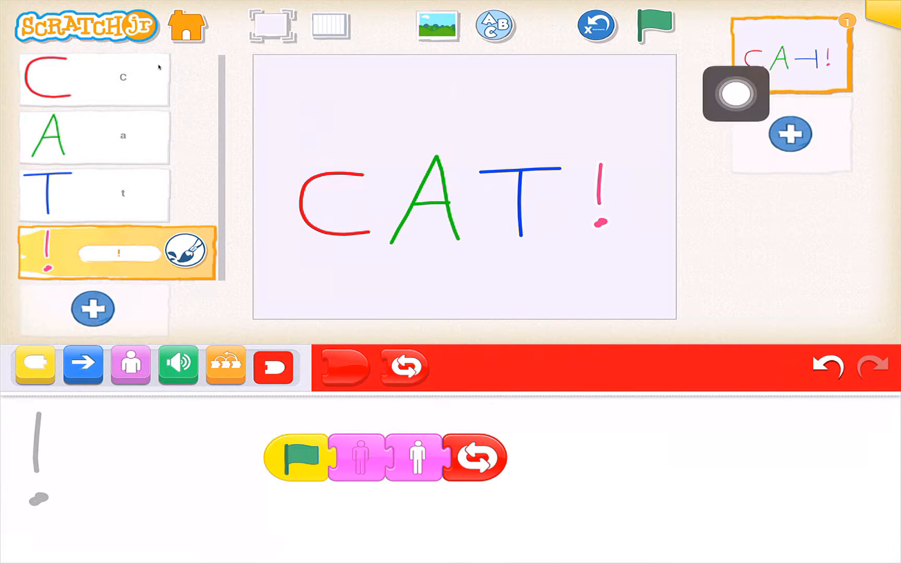
left_click(653, 25)
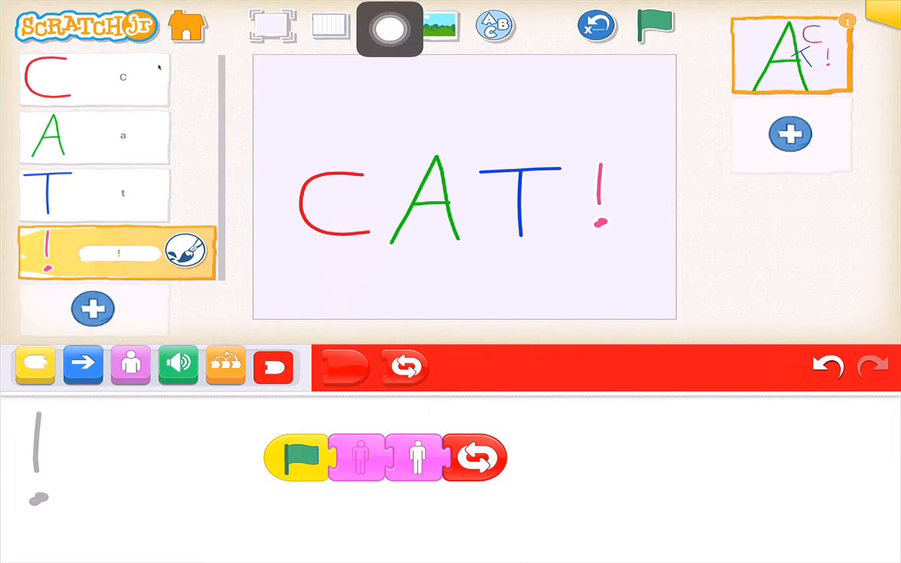
Set the snowy winter lake background behind CAT!, then play and stop the animation.
left_click(440, 26)
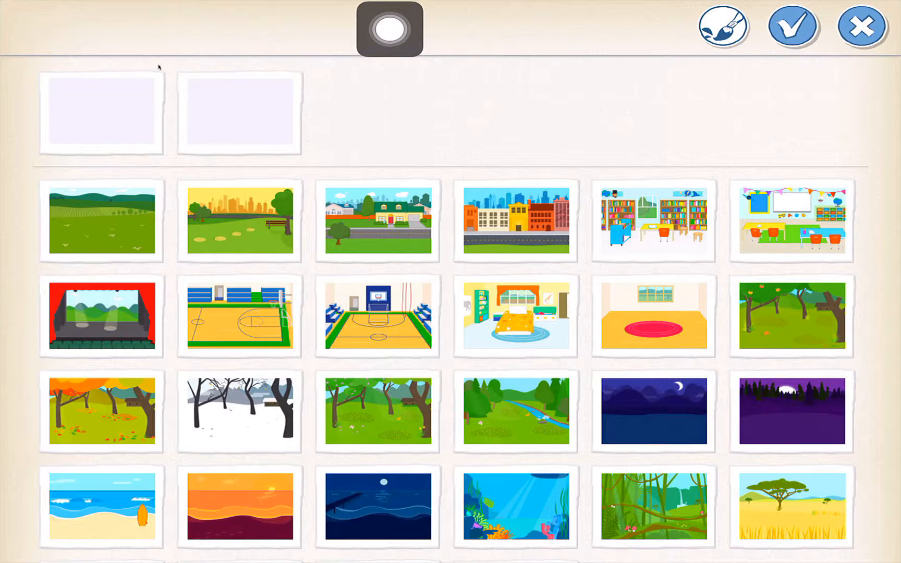
scroll("down", 3)
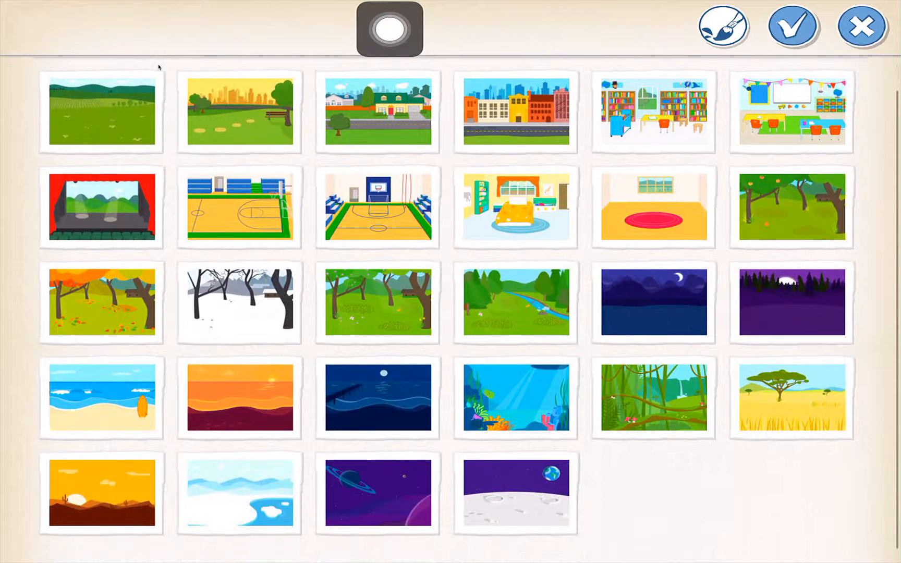
left_click(792, 303)
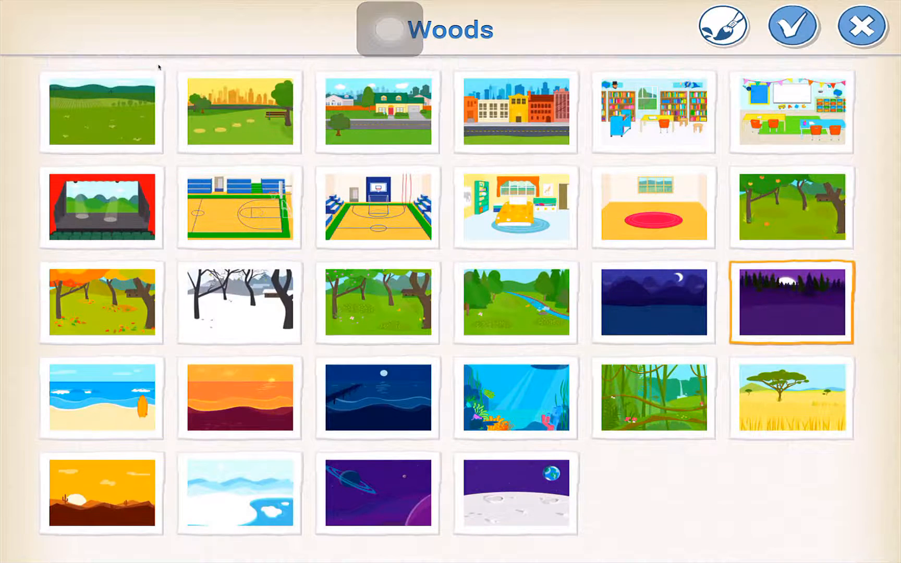
left_click(792, 28)
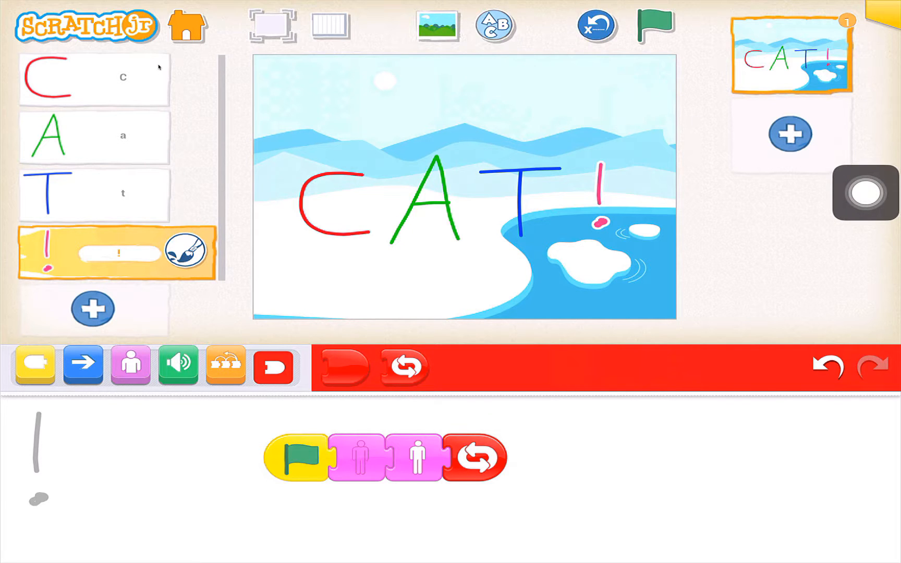
left_click(652, 25)
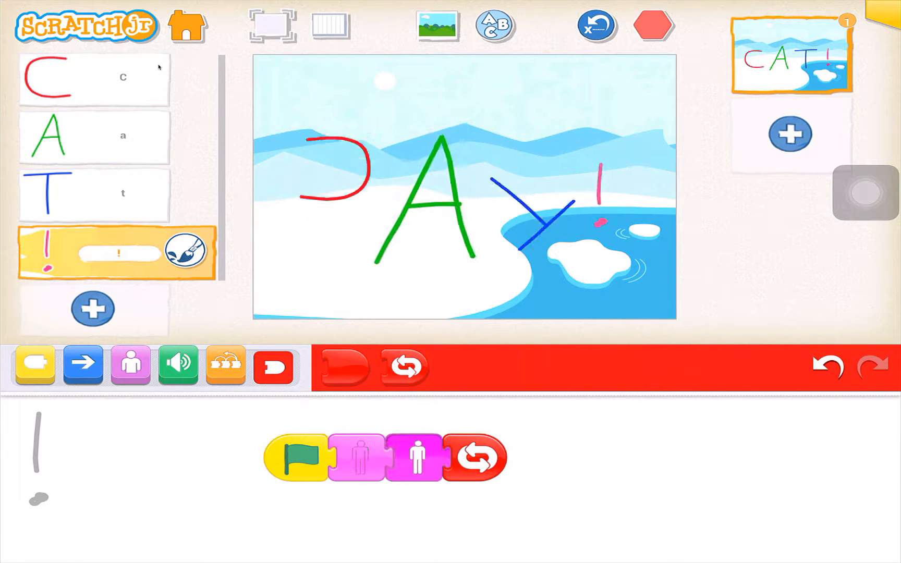
left_click(654, 26)
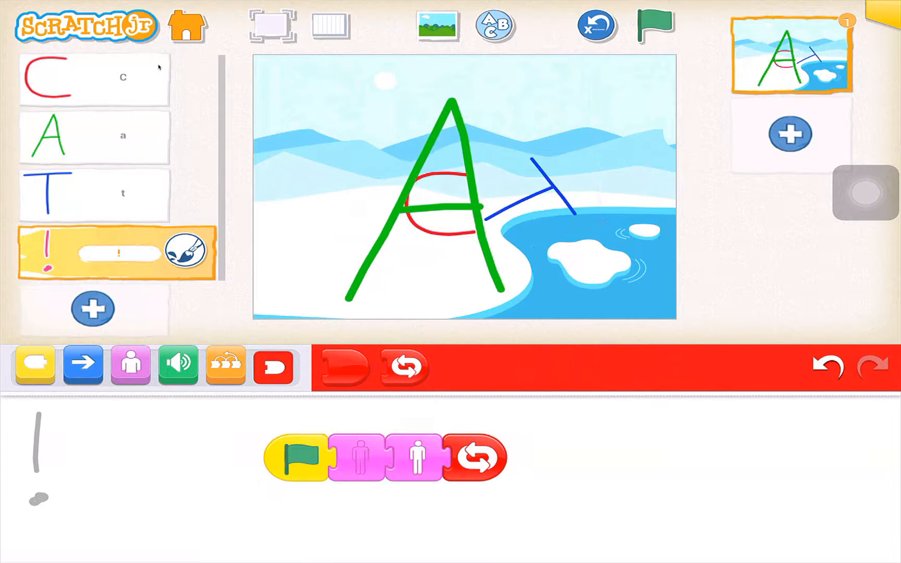